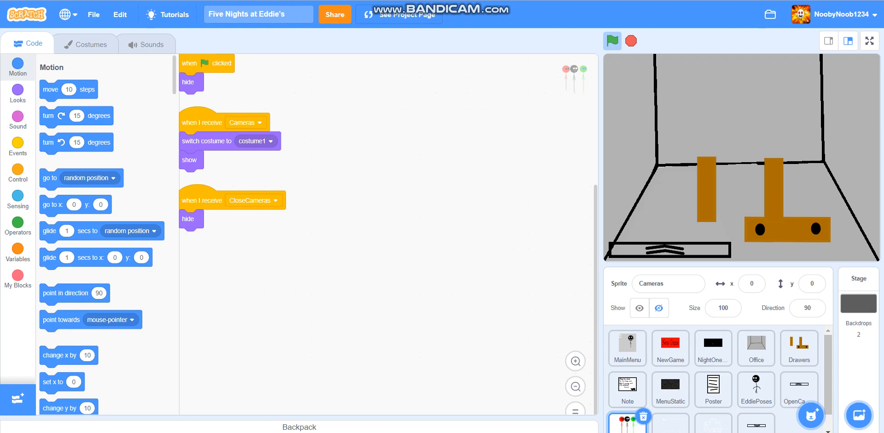
{"action": "mouse_move", "coordinate": [545, 424]}
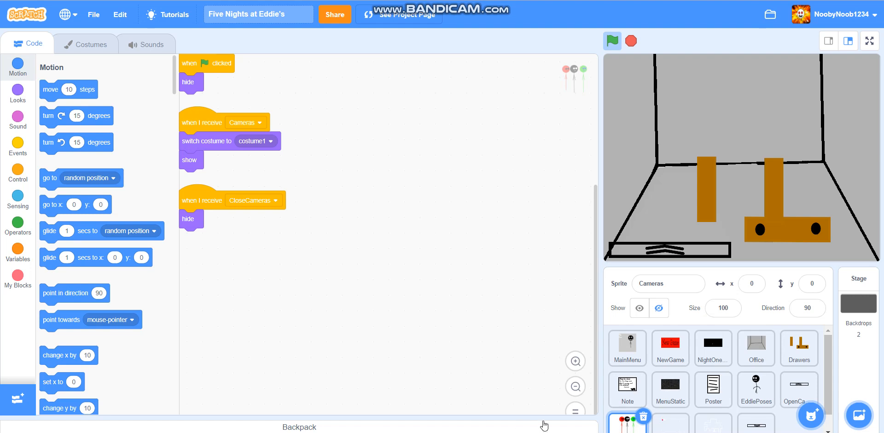
Browse the CameraSurrounding sprite and Stage backdrops, then return to the Cameras sprite's stick-figure costume.
{"action": "left_click", "coordinate": [257, 14]}
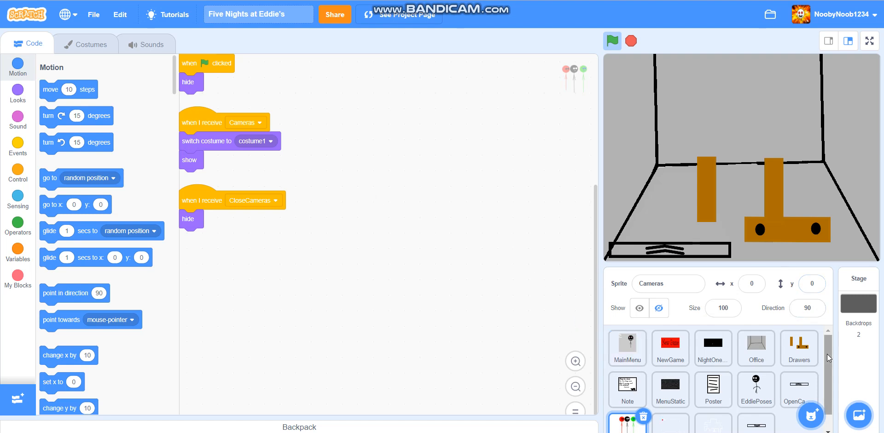
{"action": "scroll", "scroll_direction": "down", "scroll_amount": 3}
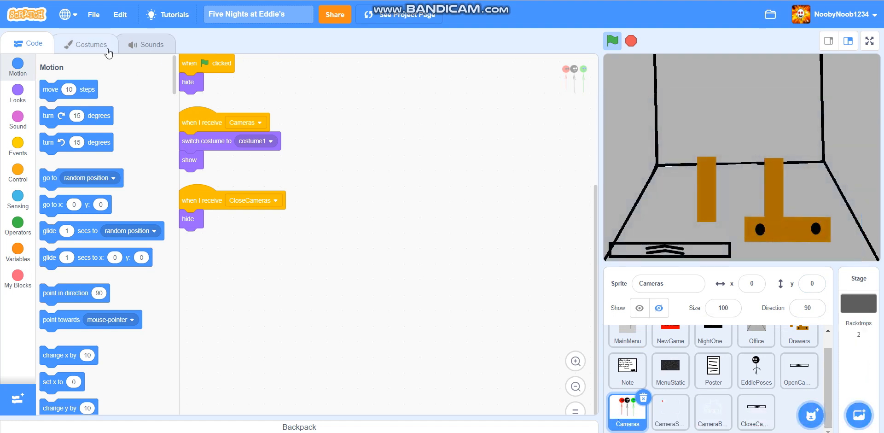
{"action": "left_click", "coordinate": [85, 44]}
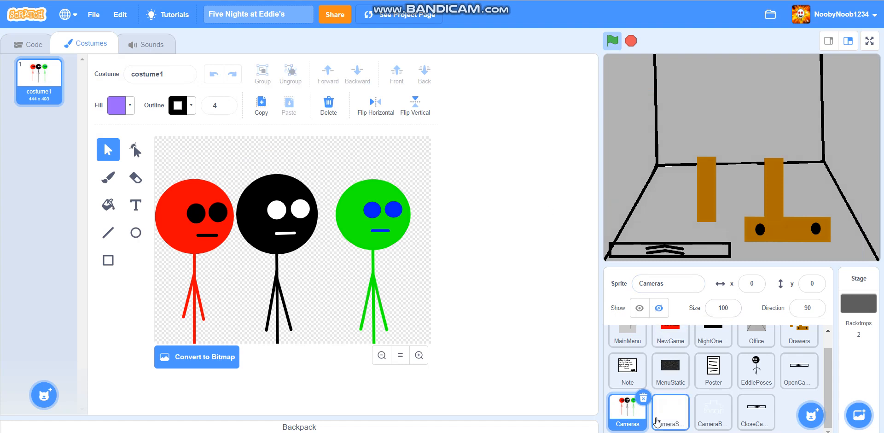
{"action": "left_click", "coordinate": [669, 412]}
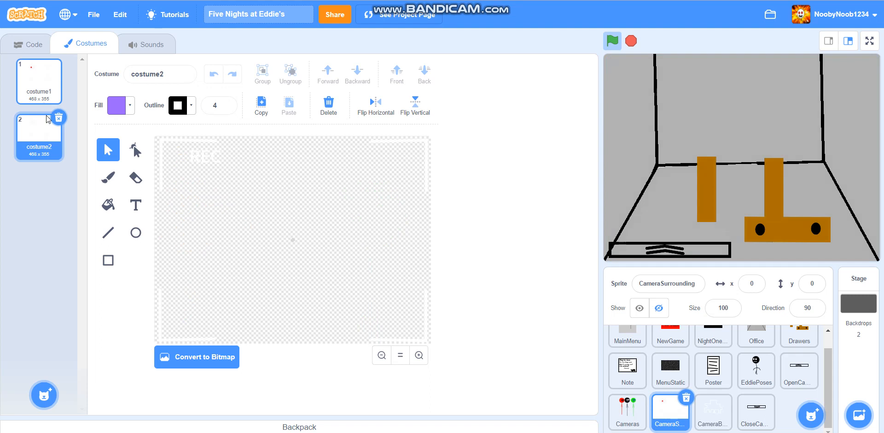
{"action": "left_click", "coordinate": [38, 81]}
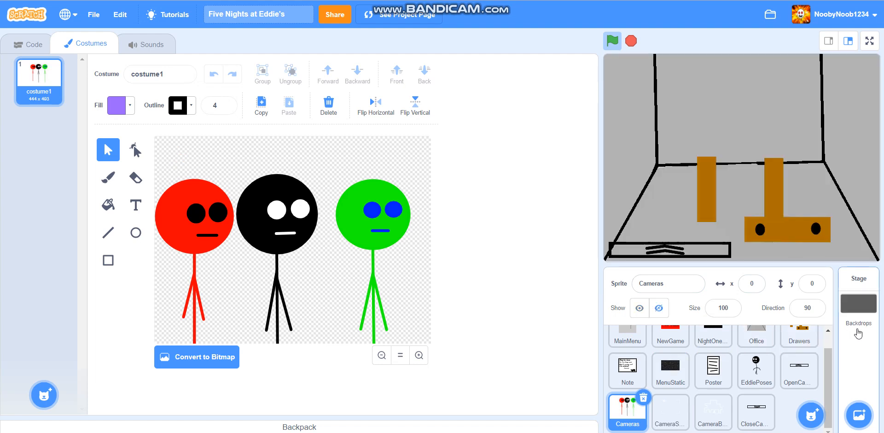
{"action": "left_click", "coordinate": [858, 278]}
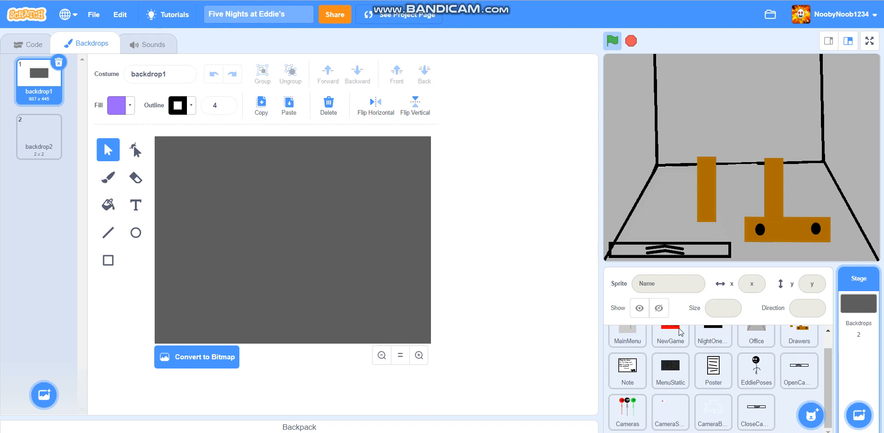
{"action": "left_click", "coordinate": [627, 411]}
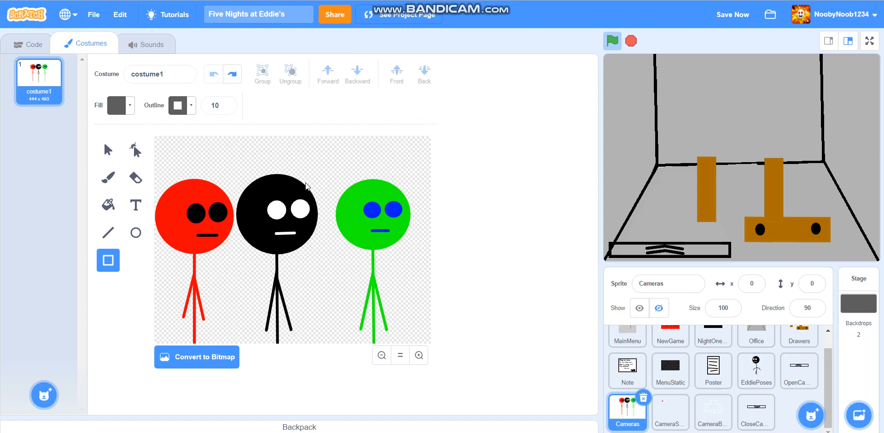
{"action": "mouse_move", "coordinate": [123, 249]}
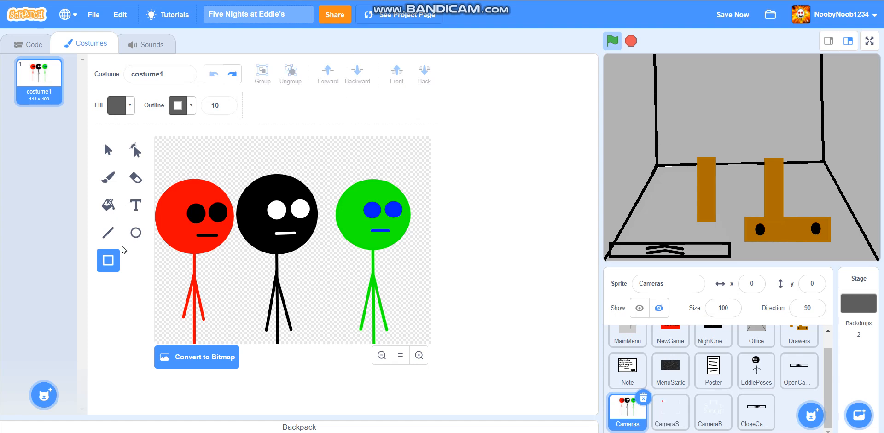
{"action": "mouse_move", "coordinate": [107, 150]}
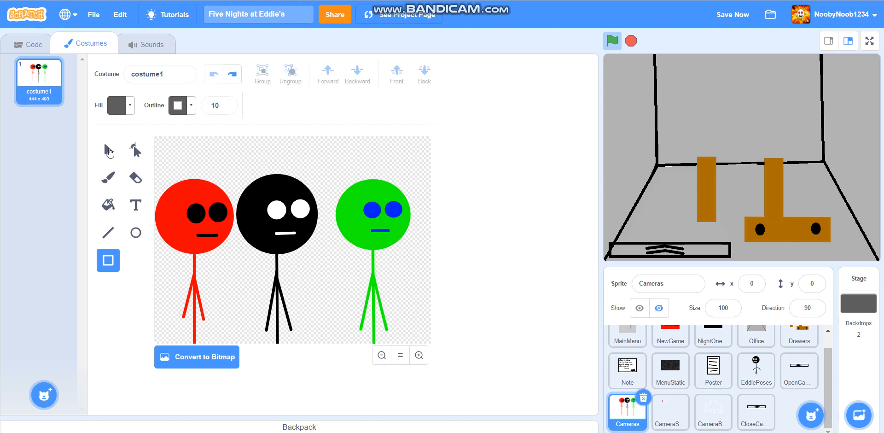
Copy the Stage's grey backdrop into a new Cameras costume.
{"action": "left_click", "coordinate": [107, 150]}
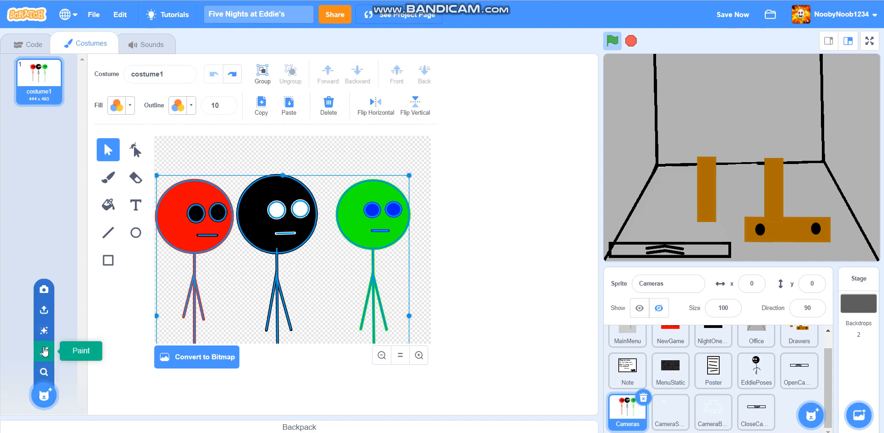
{"action": "left_click", "coordinate": [43, 351]}
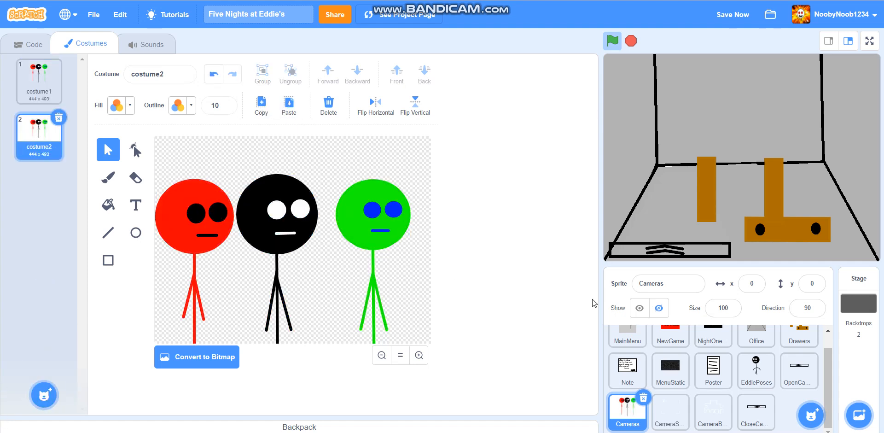
{"action": "left_click", "coordinate": [858, 282]}
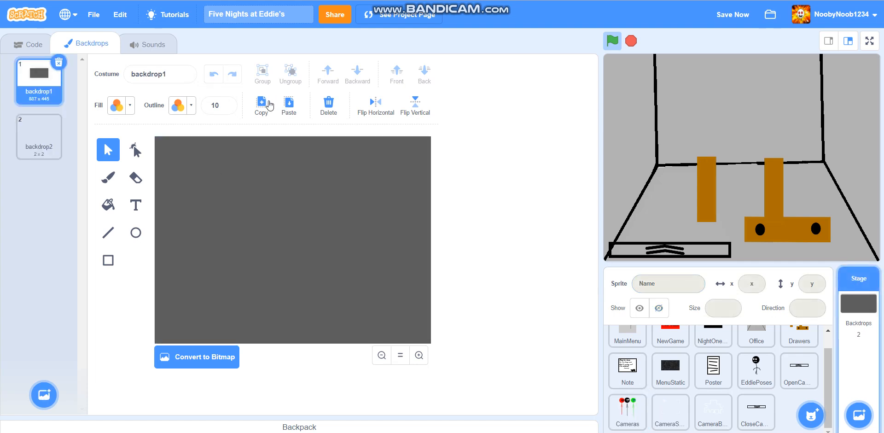
{"action": "left_click", "coordinate": [626, 410]}
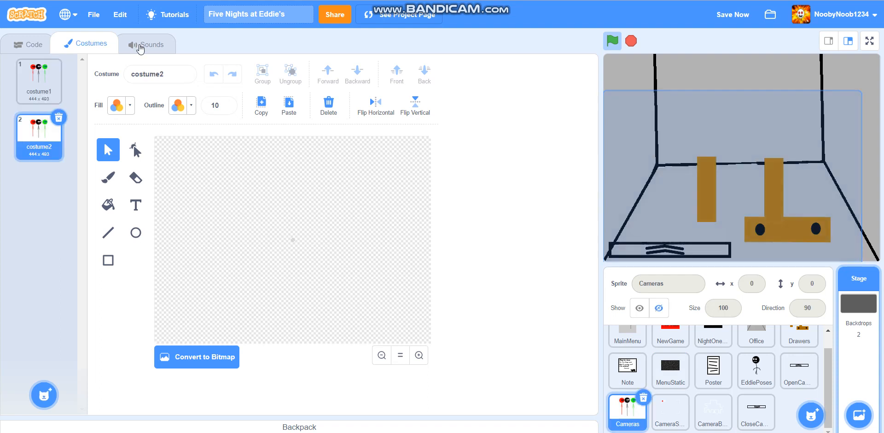
{"action": "left_click", "coordinate": [39, 81]}
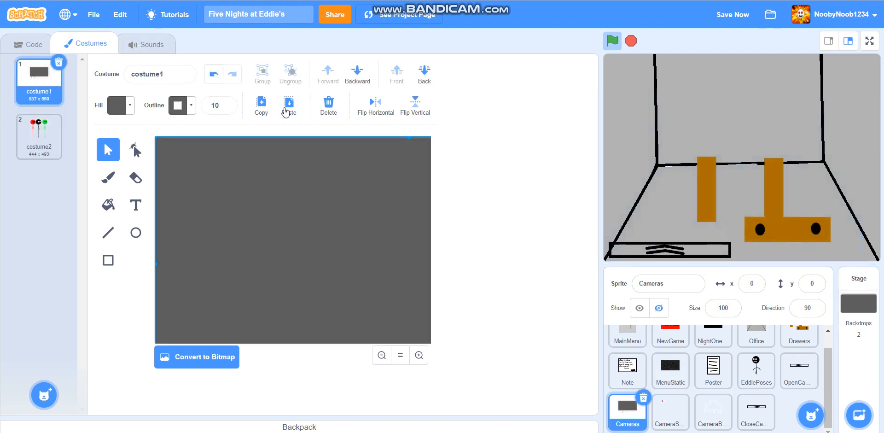
Copy the three stick figures and paste them over the grey backdrop.
{"action": "left_click", "coordinate": [39, 135]}
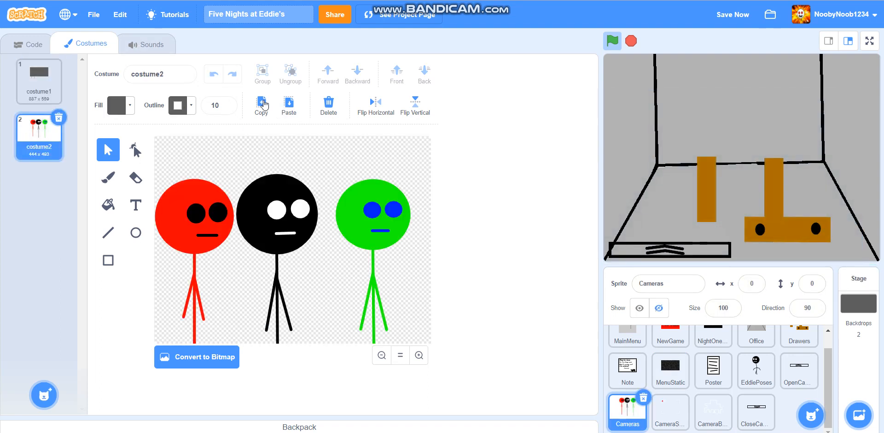
{"action": "left_click", "coordinate": [38, 81]}
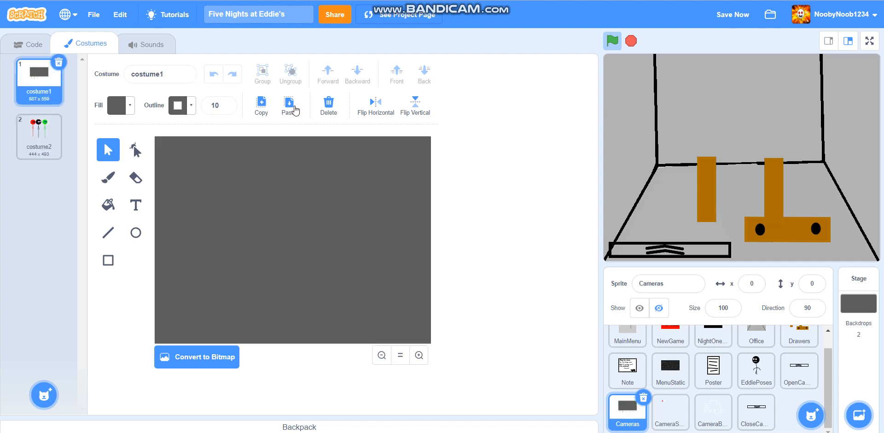
{"action": "left_click", "coordinate": [288, 104]}
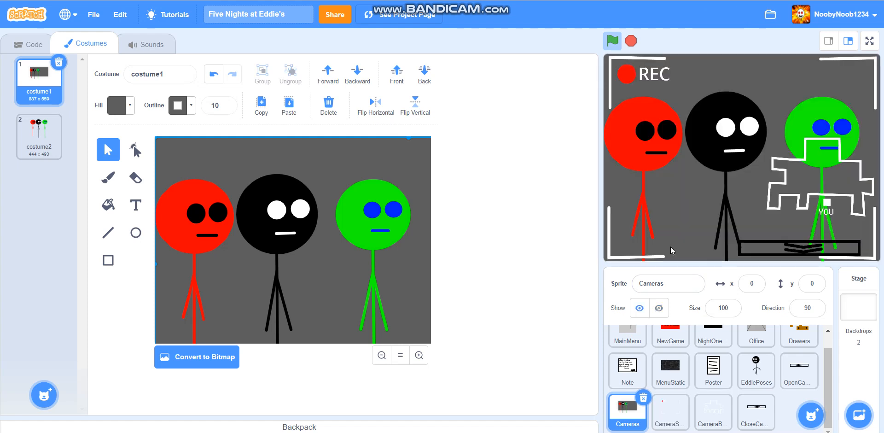
{"action": "mouse_move", "coordinate": [792, 270]}
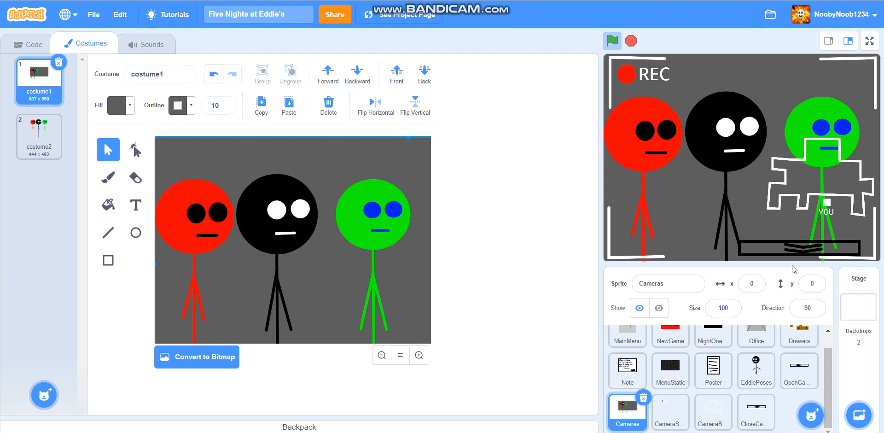
{"action": "mouse_move", "coordinate": [796, 250]}
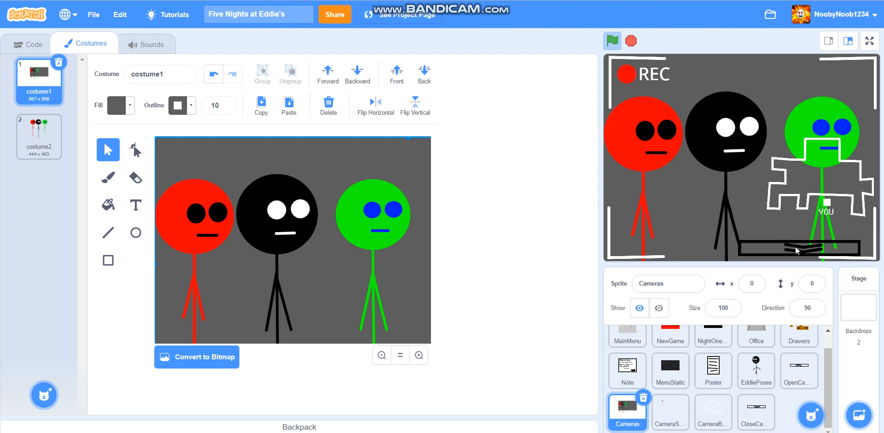
{"action": "left_click", "coordinate": [657, 308]}
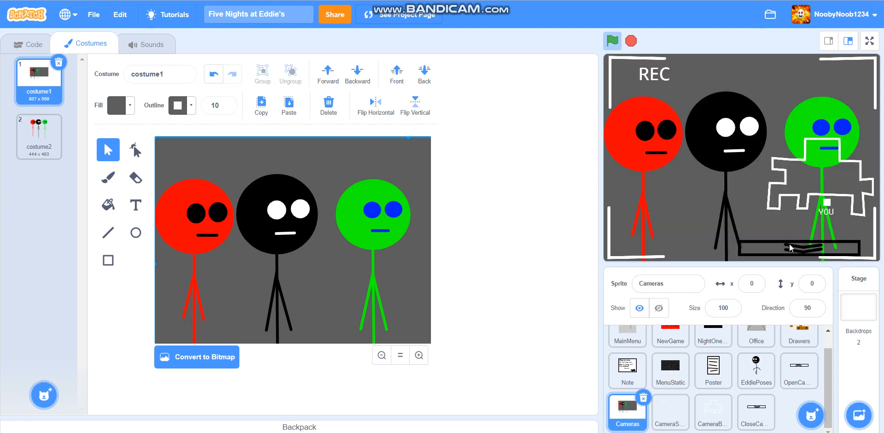
{"action": "mouse_move", "coordinate": [670, 422]}
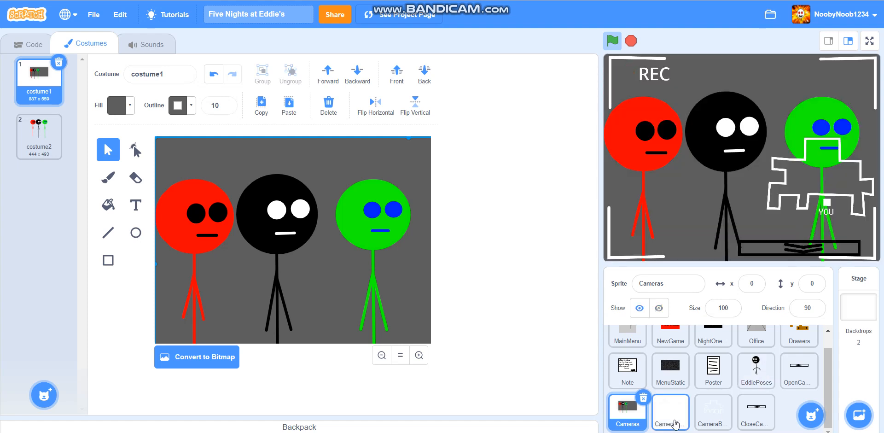
{"action": "left_click", "coordinate": [713, 409]}
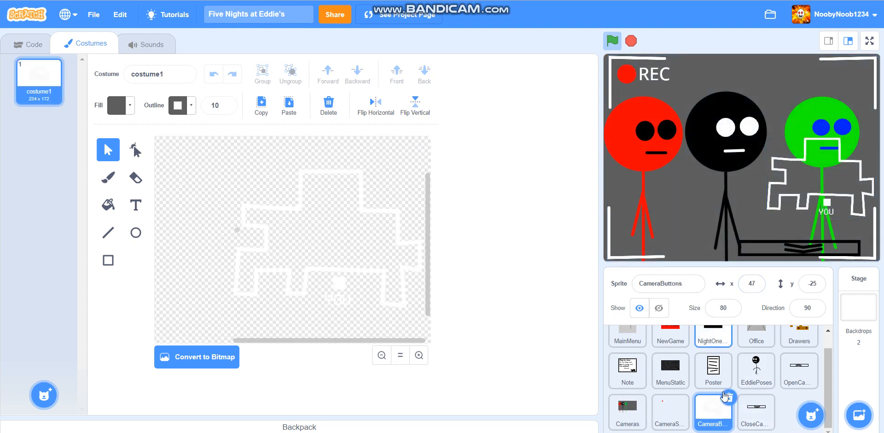
{"action": "left_click", "coordinate": [756, 411]}
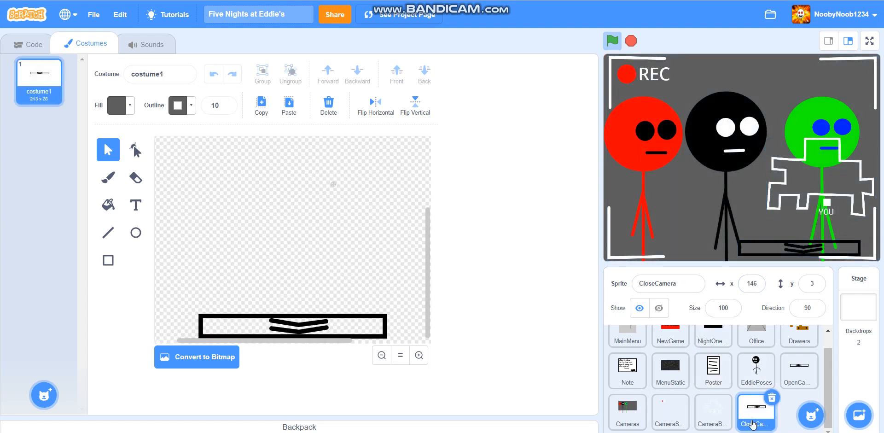
{"action": "left_click", "coordinate": [627, 412]}
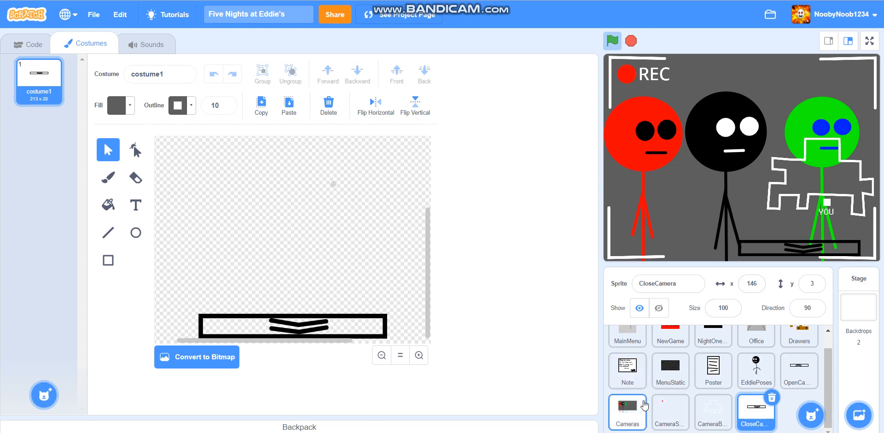
{"action": "left_click", "coordinate": [627, 412]}
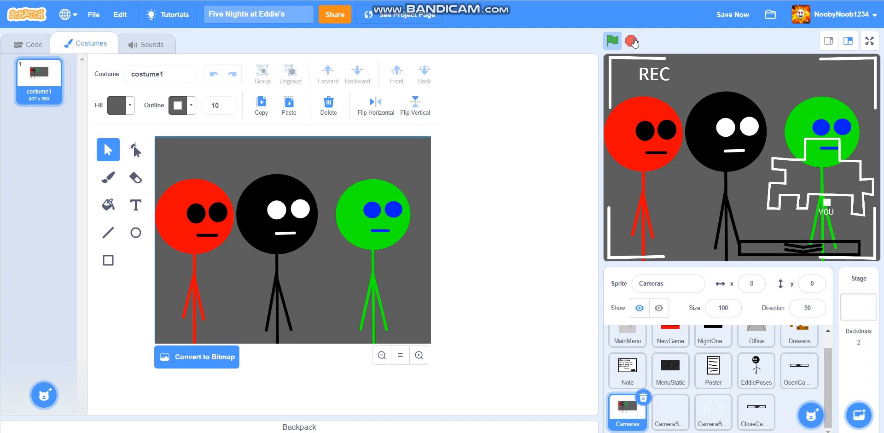
Paint a new blank costume2 in the Cameras sprite.
{"action": "left_click", "coordinate": [631, 40]}
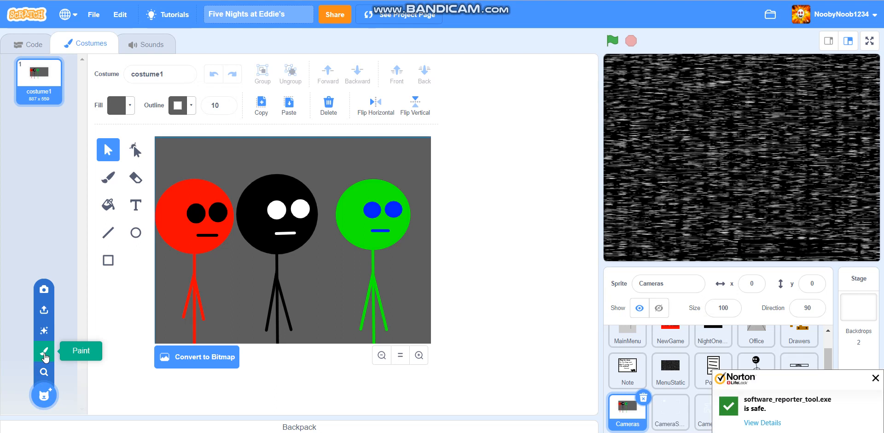
{"action": "left_click", "coordinate": [43, 351]}
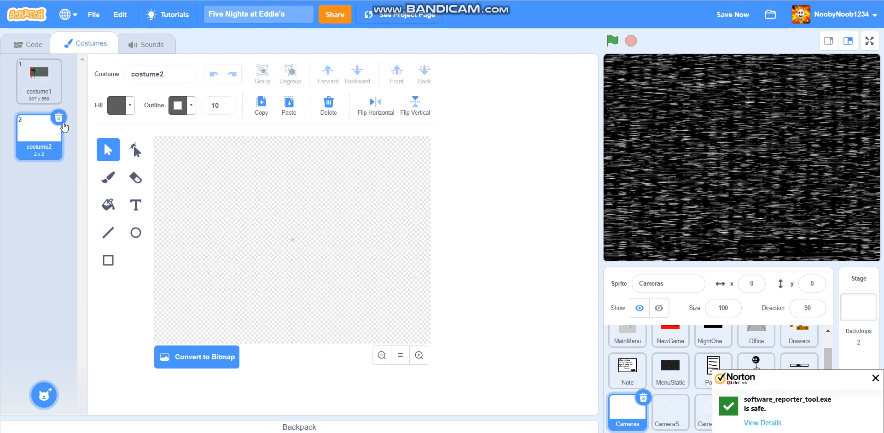
{"action": "mouse_move", "coordinate": [717, 423]}
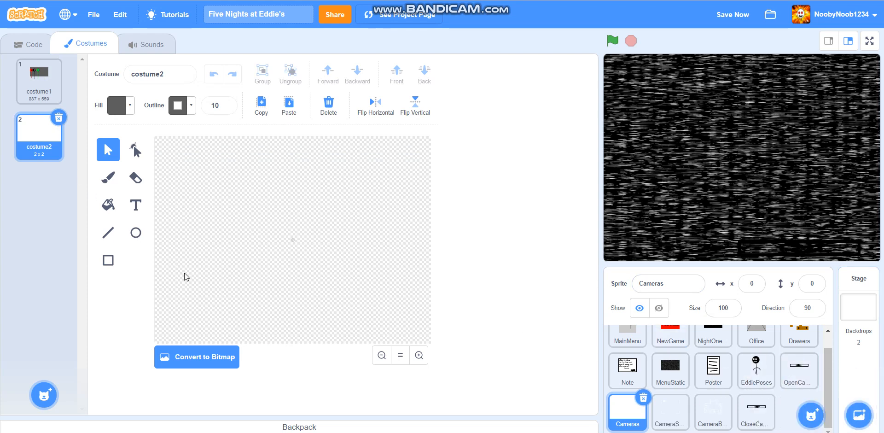
{"action": "mouse_move", "coordinate": [15, 344]}
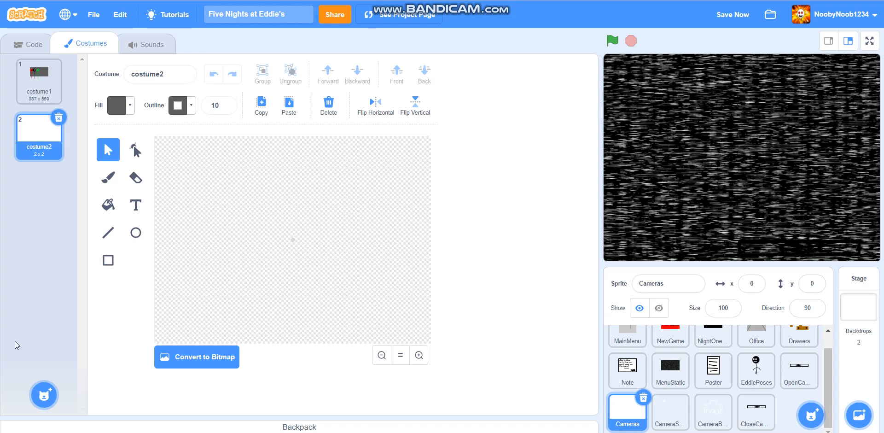
{"action": "mouse_move", "coordinate": [120, 227]}
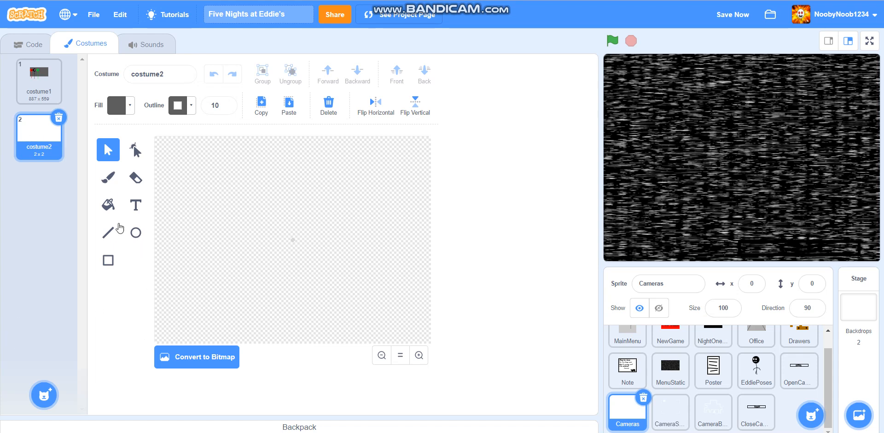
Draw the room corner in black: slanted floor edge, floor line and vertical wall corner.
{"action": "left_click", "coordinate": [108, 232]}
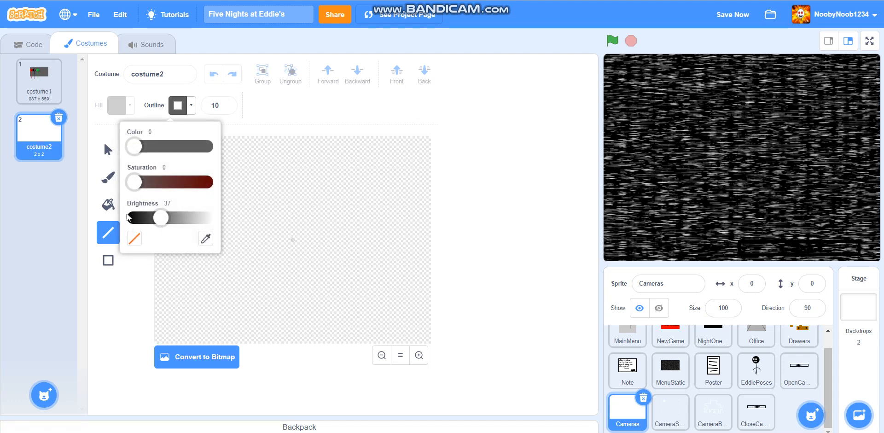
{"action": "left_click", "coordinate": [171, 268]}
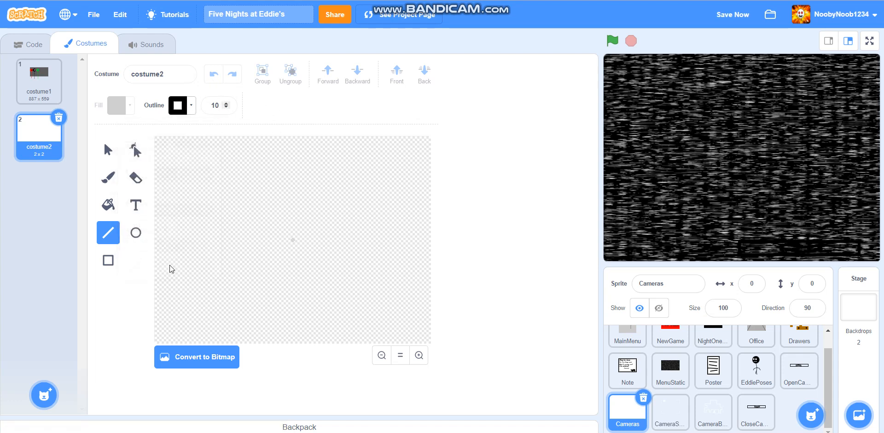
{"action": "mouse_move", "coordinate": [156, 344]}
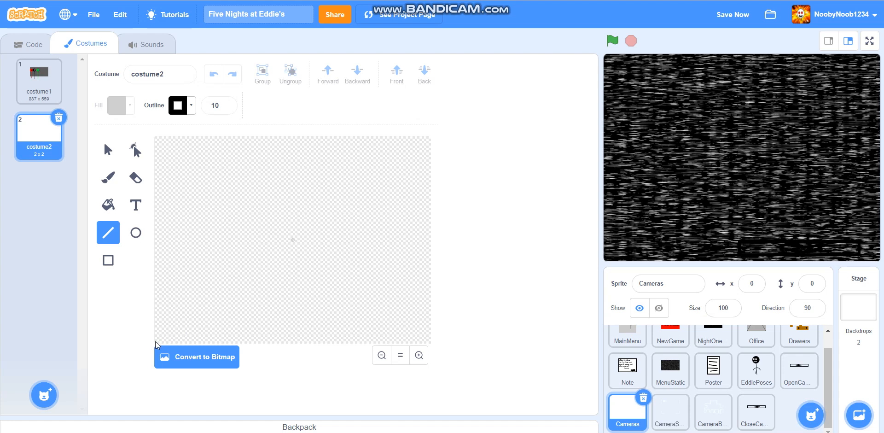
{"action": "left_click_drag", "start_coordinate": [156, 345], "coordinate": [252, 303]}
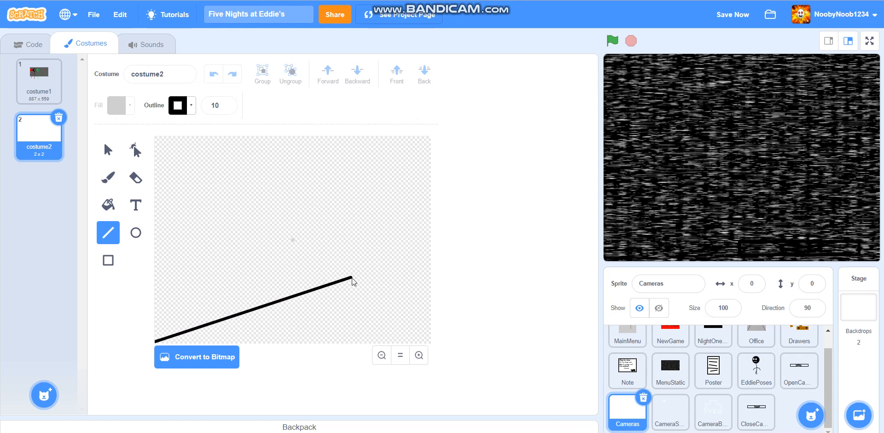
{"action": "left_click_drag", "start_coordinate": [352, 280], "coordinate": [399, 279]}
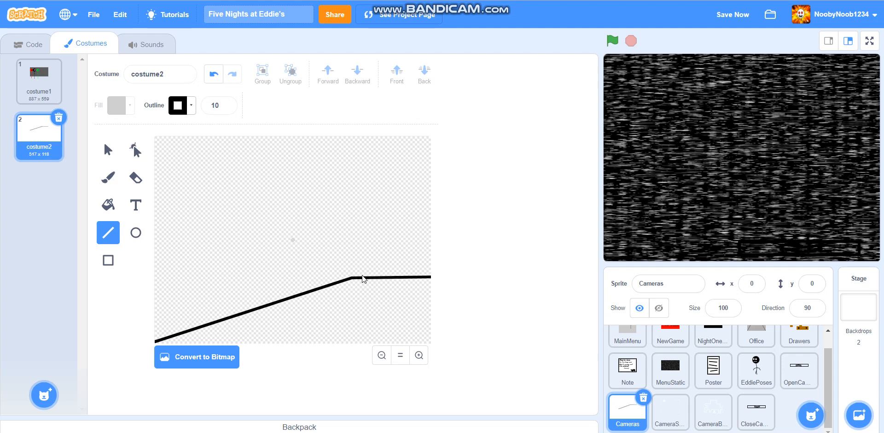
{"action": "mouse_move", "coordinate": [354, 282]}
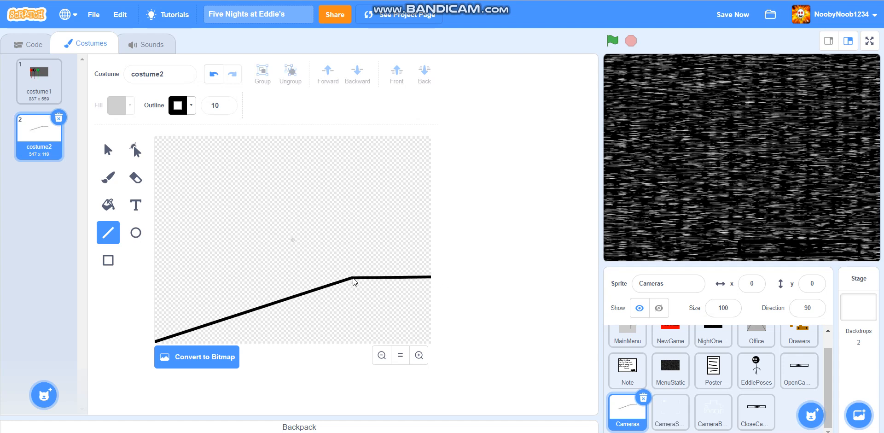
{"action": "left_click_drag", "start_coordinate": [353, 282], "coordinate": [353, 135]}
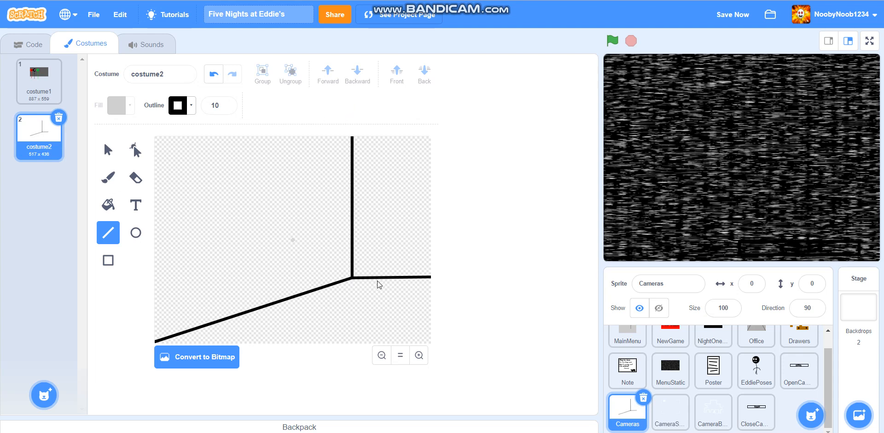
Add a black rectangular doorway on the right wall and duplicate the costume as costume3.
{"action": "left_click", "coordinate": [107, 260]}
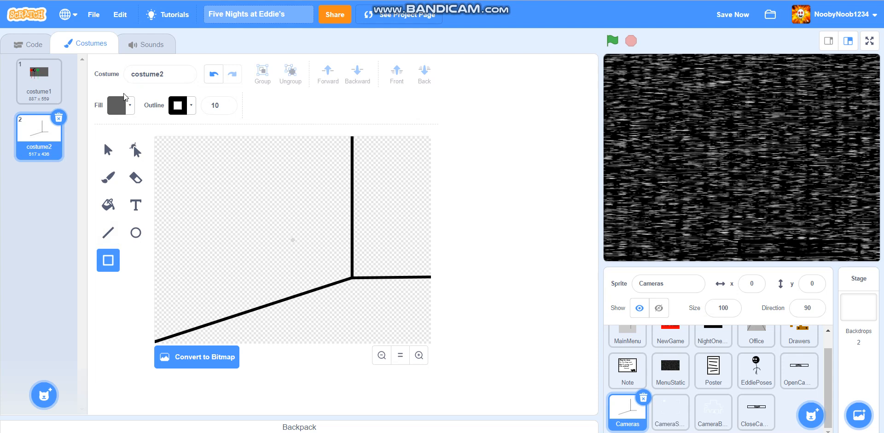
{"action": "left_click", "coordinate": [117, 105]}
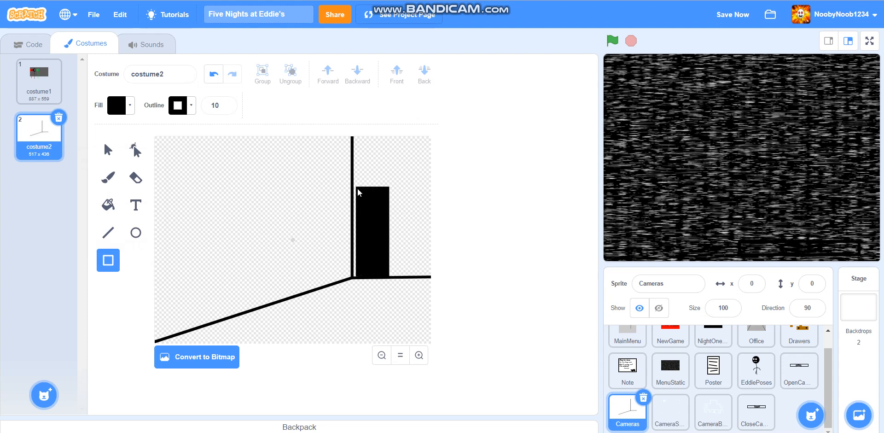
{"action": "left_click", "coordinate": [372, 234]}
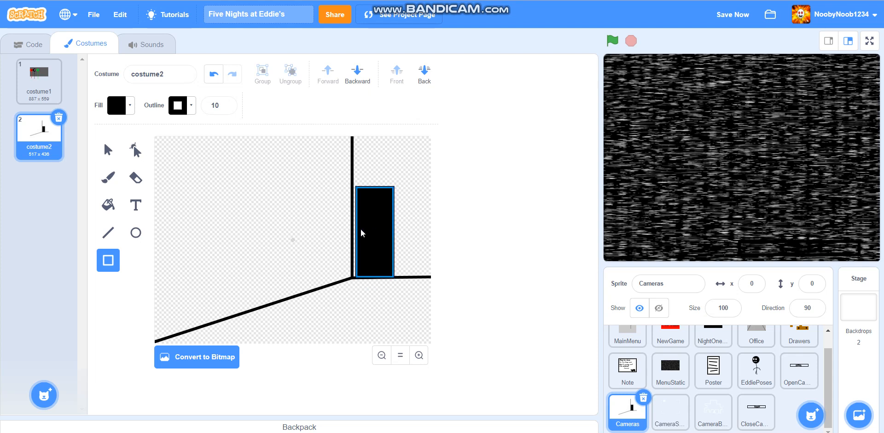
{"action": "left_click_drag", "start_coordinate": [361, 233], "coordinate": [375, 229]}
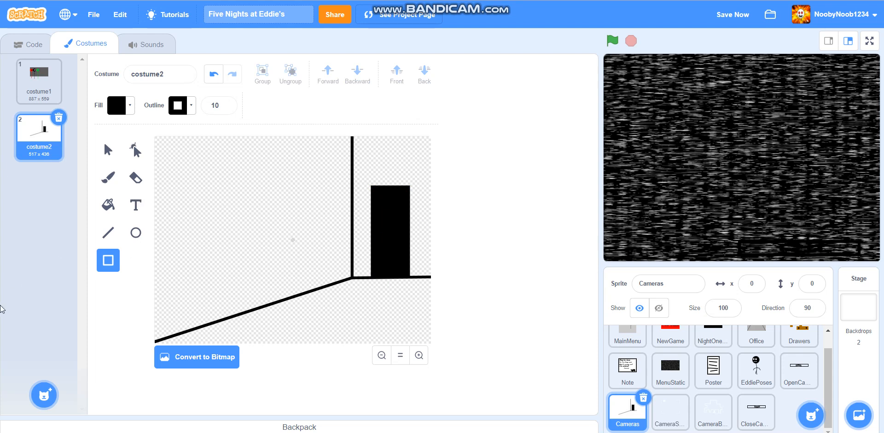
{"action": "mouse_move", "coordinate": [155, 161]}
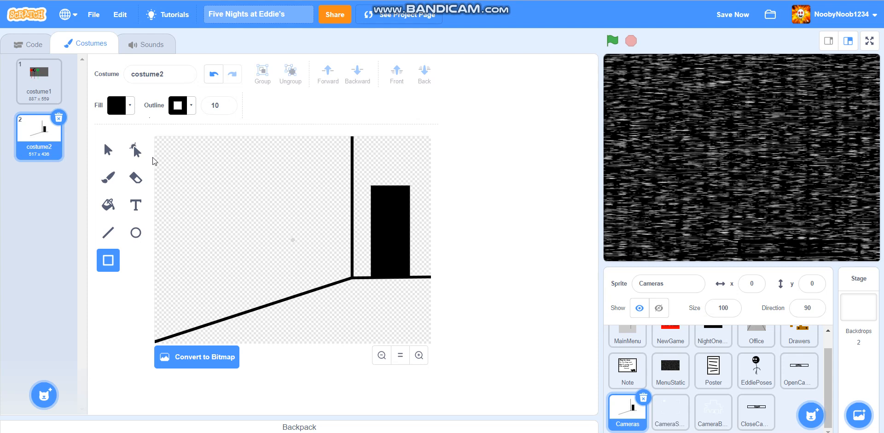
{"action": "mouse_move", "coordinate": [178, 115]}
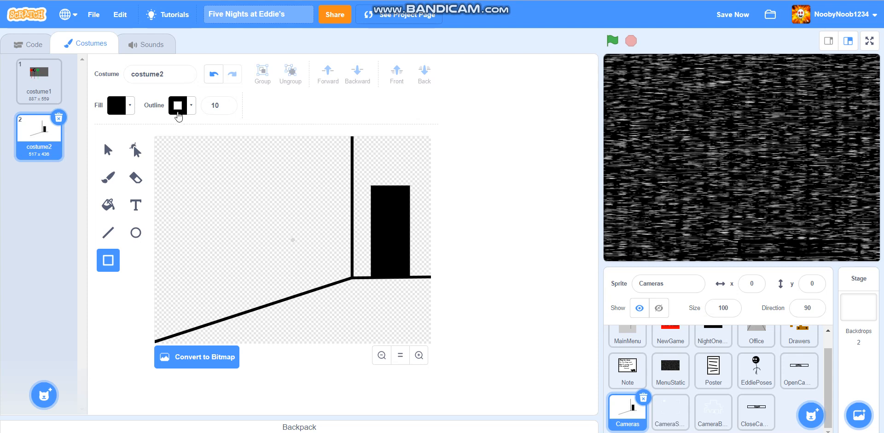
{"action": "left_click", "coordinate": [177, 105]}
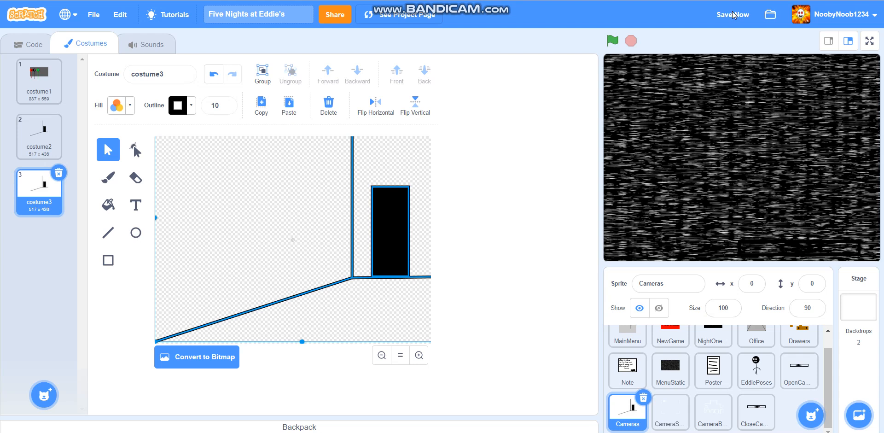
Clear costume2 and fill it with a solid green full-canvas rectangle.
{"action": "left_click", "coordinate": [39, 136]}
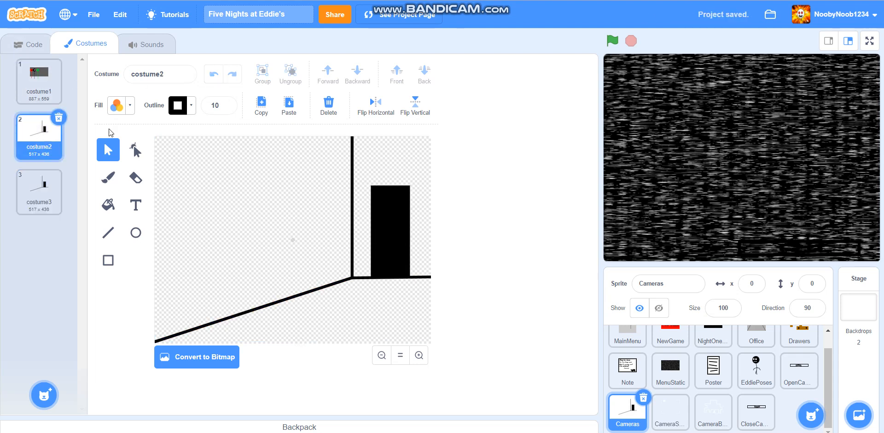
{"action": "left_click", "coordinate": [389, 232]}
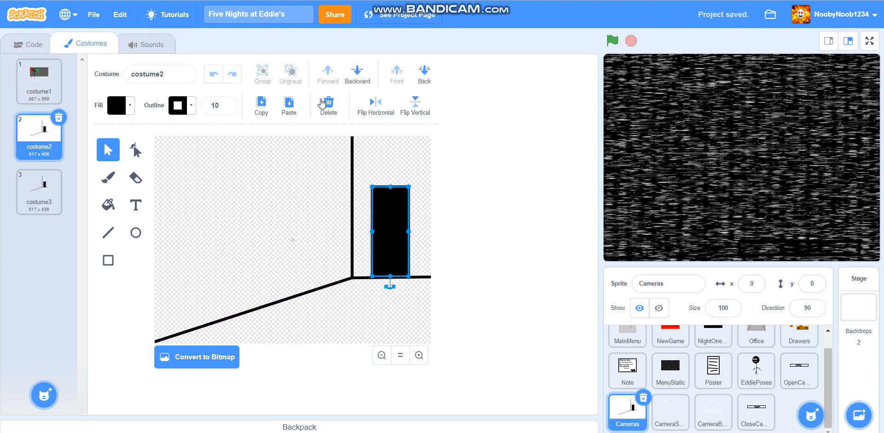
{"action": "left_click", "coordinate": [328, 103]}
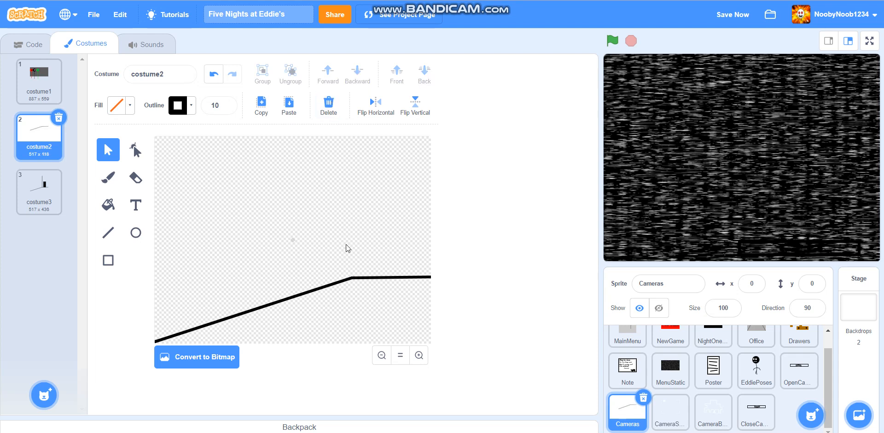
{"action": "left_click", "coordinate": [328, 105]}
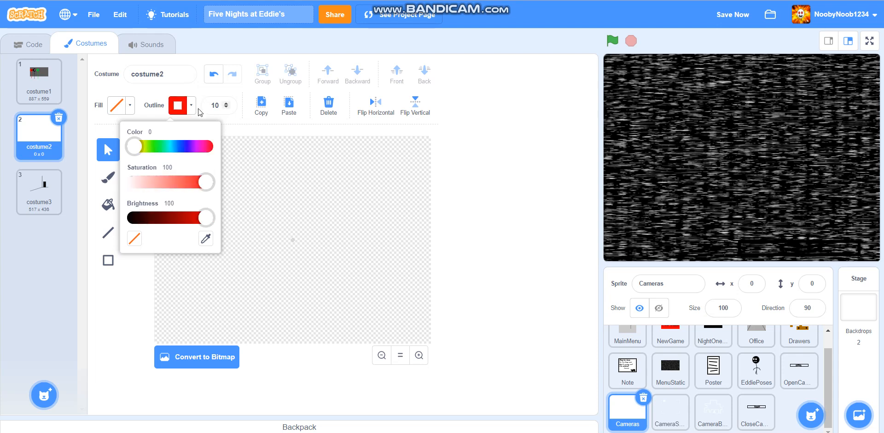
{"action": "left_click_drag", "start_coordinate": [134, 147], "coordinate": [157, 147]}
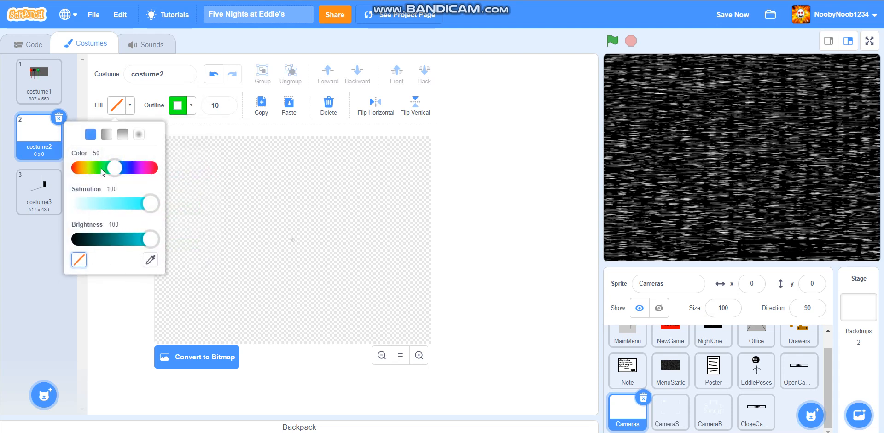
{"action": "left_click_drag", "start_coordinate": [114, 167], "coordinate": [102, 168]}
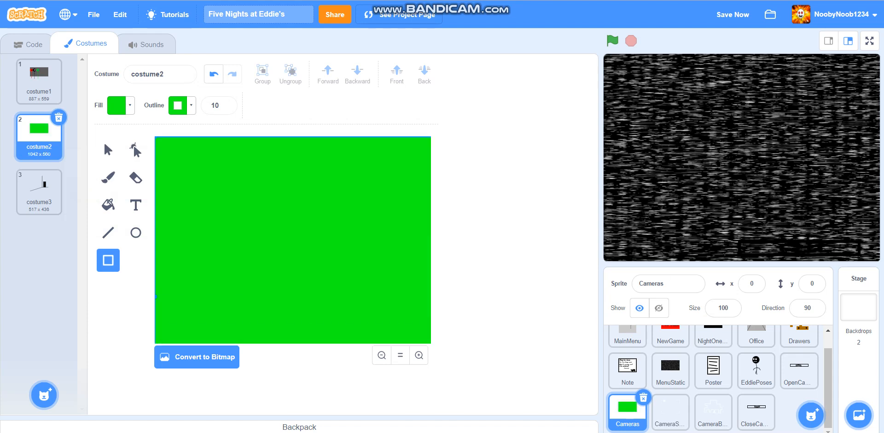
Paste costume3's room drawing onto the green background and delete costume3.
{"action": "left_click", "coordinate": [39, 190]}
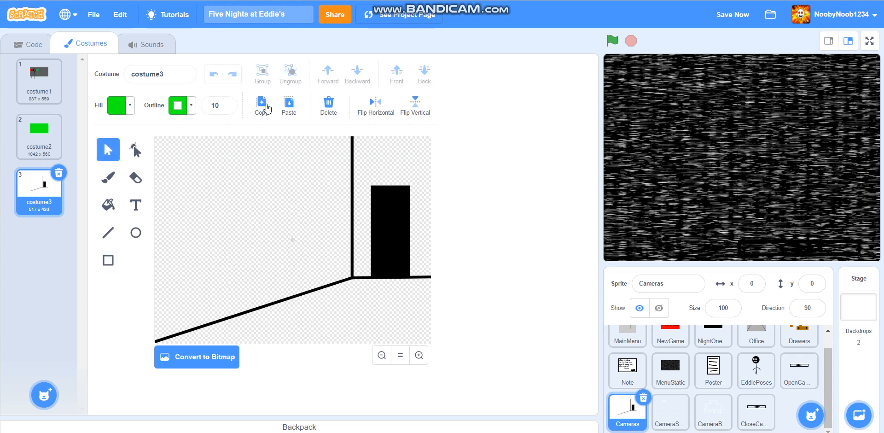
{"action": "left_click", "coordinate": [38, 136]}
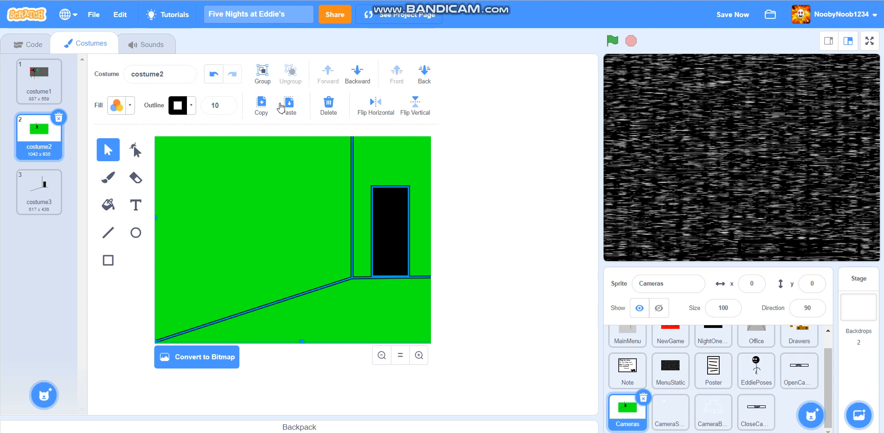
{"action": "mouse_move", "coordinate": [267, 117]}
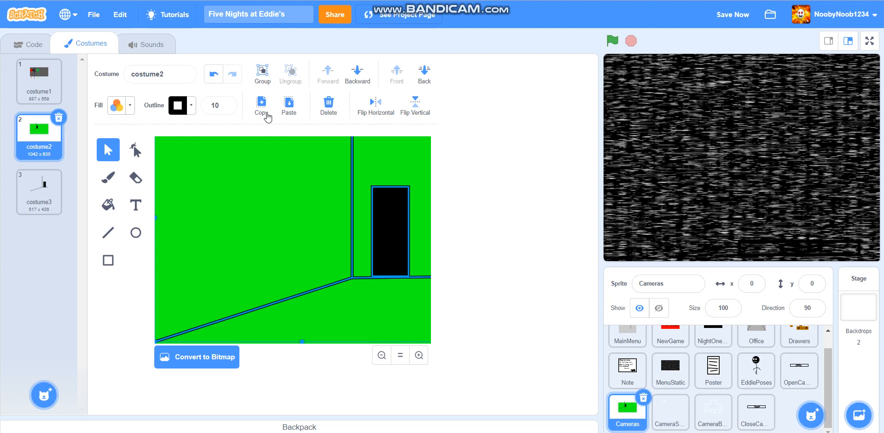
{"action": "left_click", "coordinate": [39, 191]}
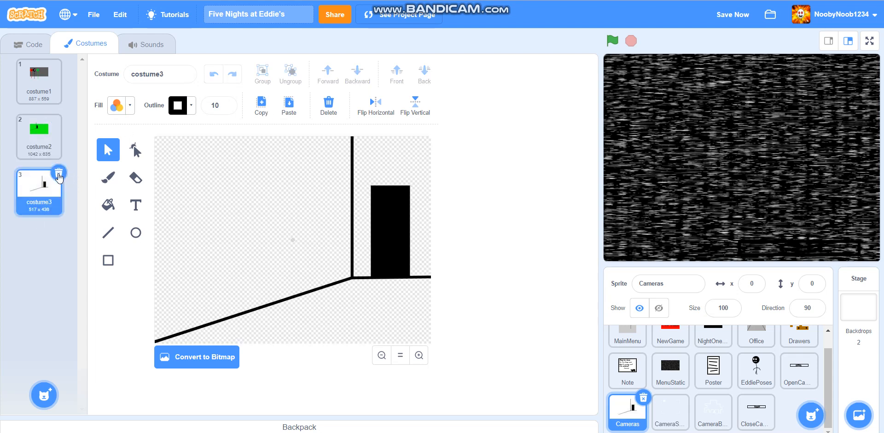
{"action": "left_click", "coordinate": [59, 172]}
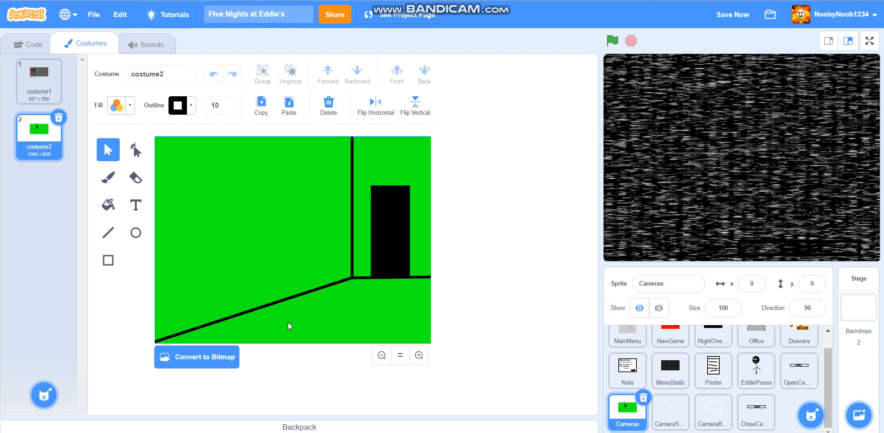
{"action": "mouse_move", "coordinate": [287, 310]}
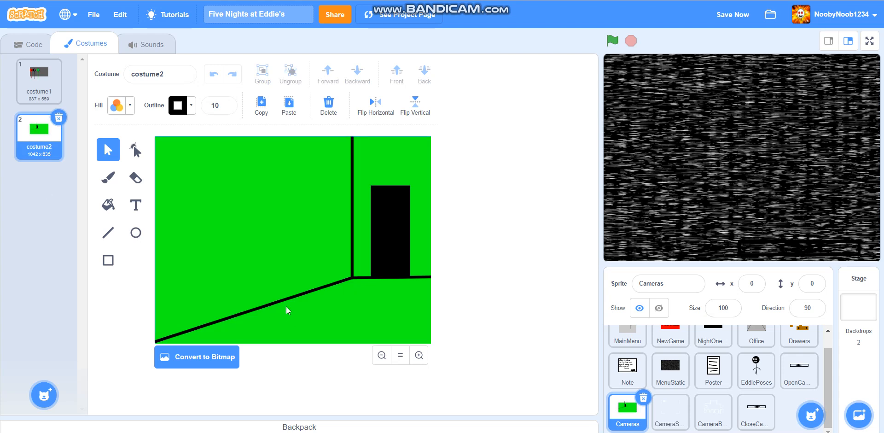
Add a 'Stage' text label in Marker font and move it above the doorway.
{"action": "left_click", "coordinate": [135, 204]}
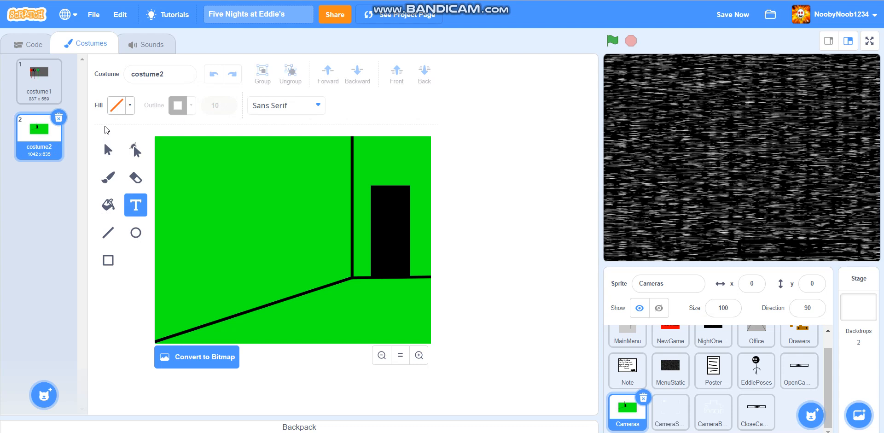
{"action": "left_click", "coordinate": [117, 105]}
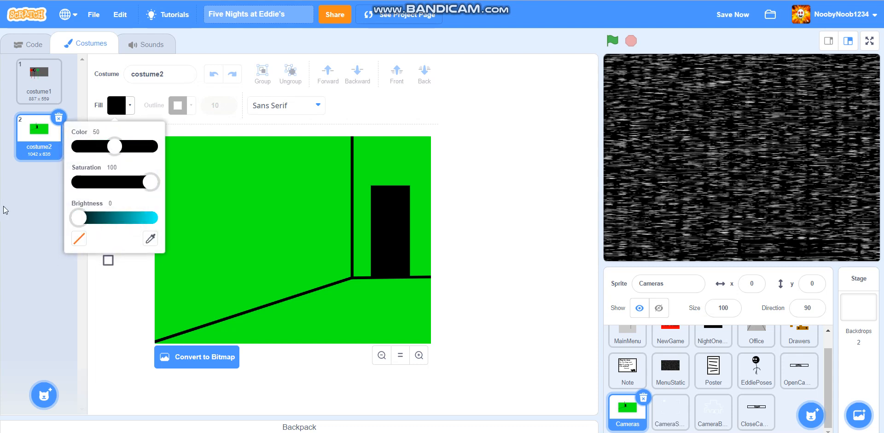
{"action": "left_click", "coordinate": [284, 105]}
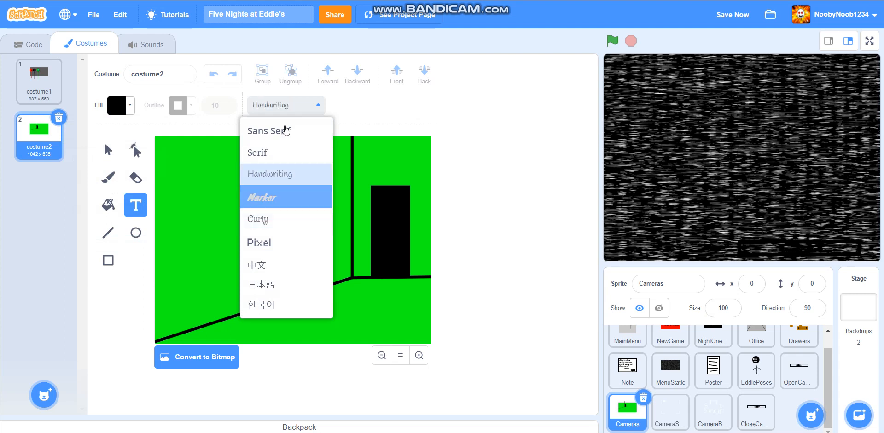
{"action": "left_click", "coordinate": [261, 197]}
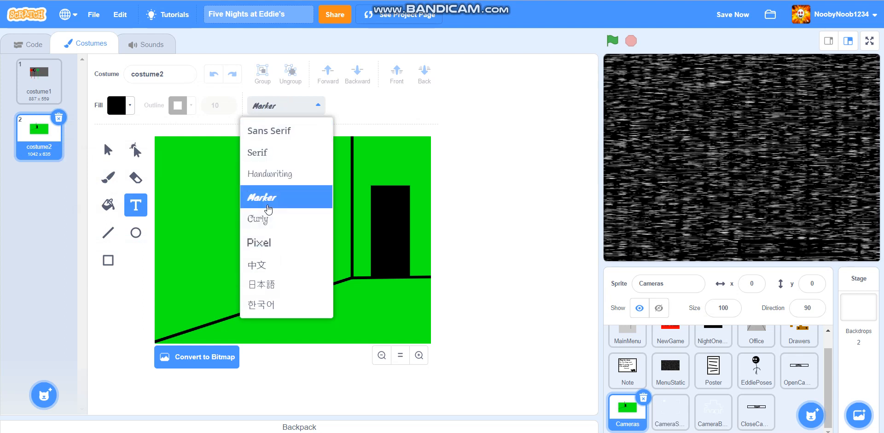
{"action": "left_click", "coordinate": [261, 197]}
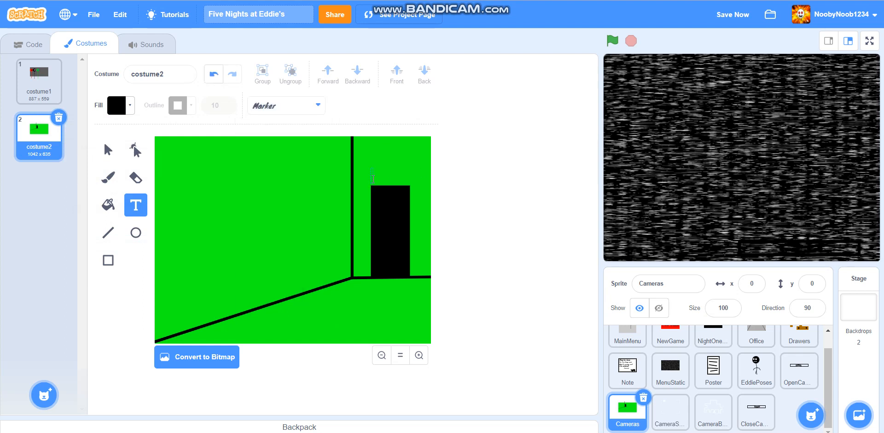
{"action": "type", "text": "S"}
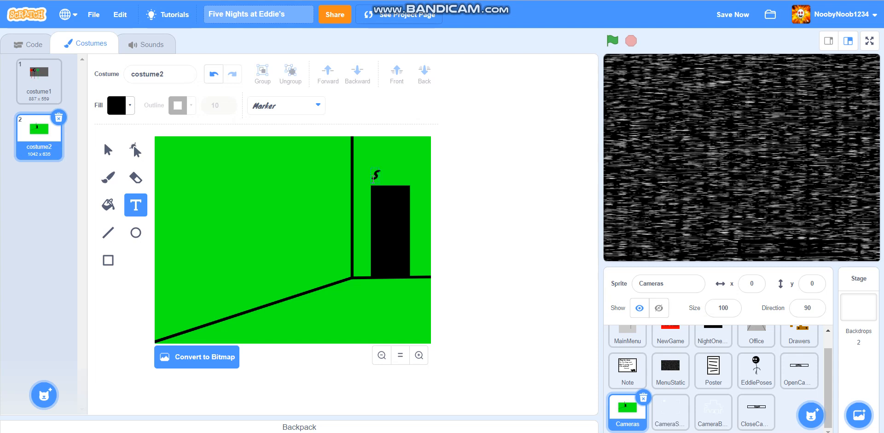
{"action": "type", "text": "Stage"}
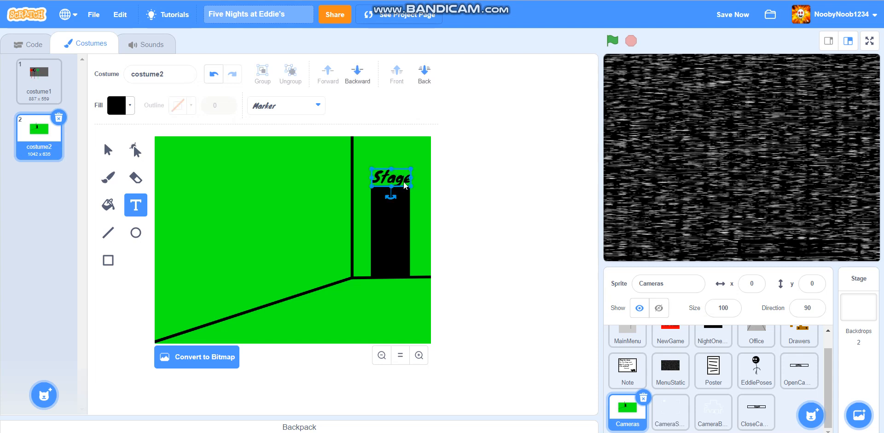
{"action": "left_click_drag", "start_coordinate": [391, 178], "coordinate": [389, 155]}
{"action": "type", "text": "s"}
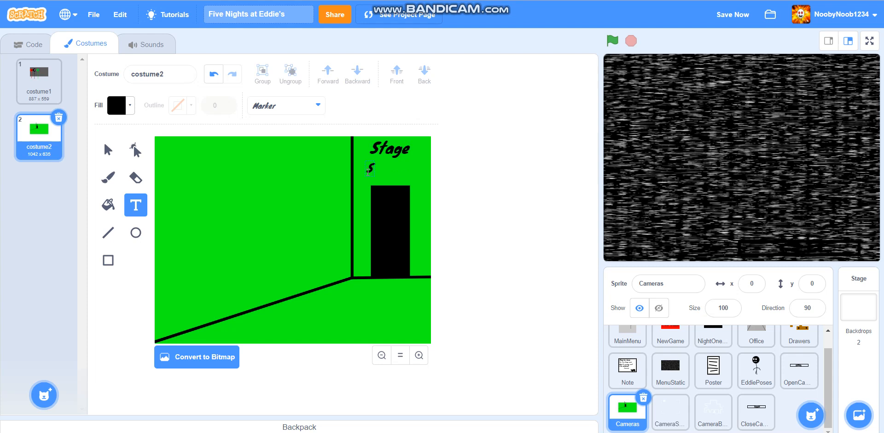
Letter 'STAFF ONLY' beneath the Stage sign in a serif font.
{"action": "type", "text": "STAFF ONLY"}
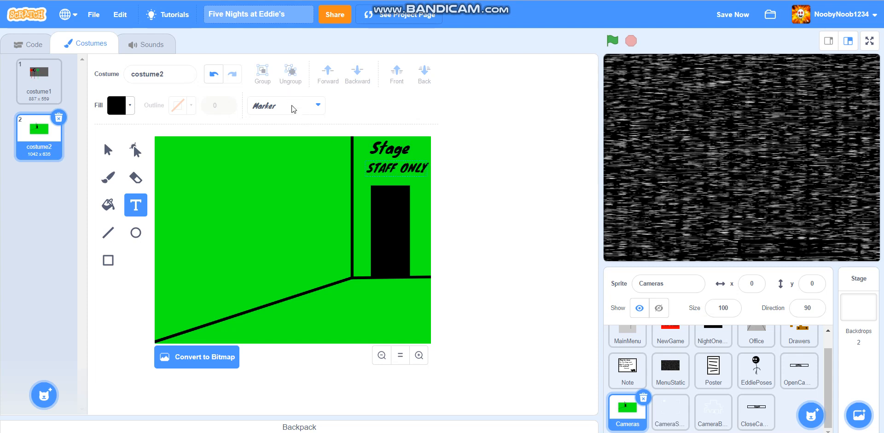
{"action": "left_click", "coordinate": [285, 106]}
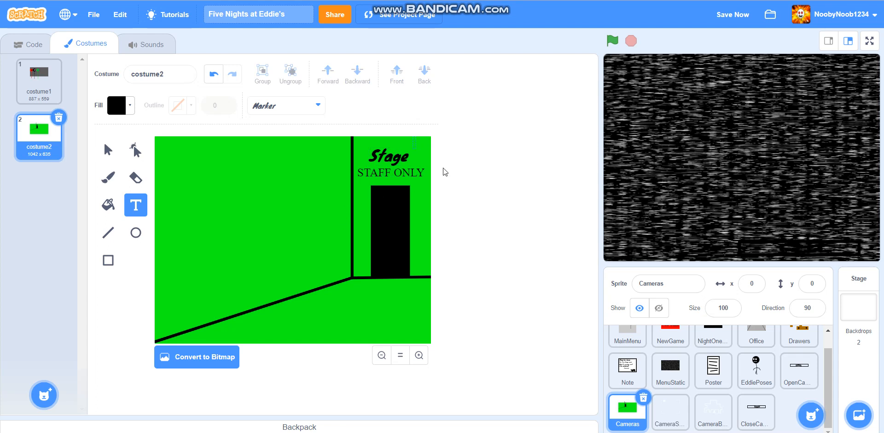
{"action": "mouse_move", "coordinate": [440, 170]}
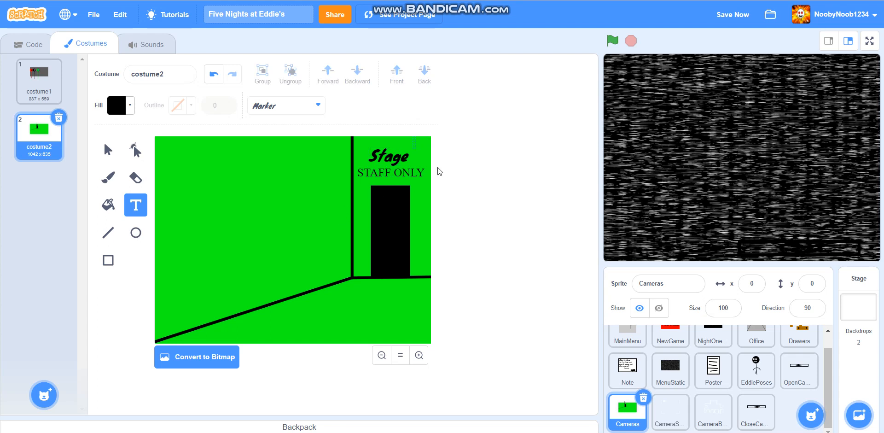
{"action": "mouse_move", "coordinate": [187, 258]}
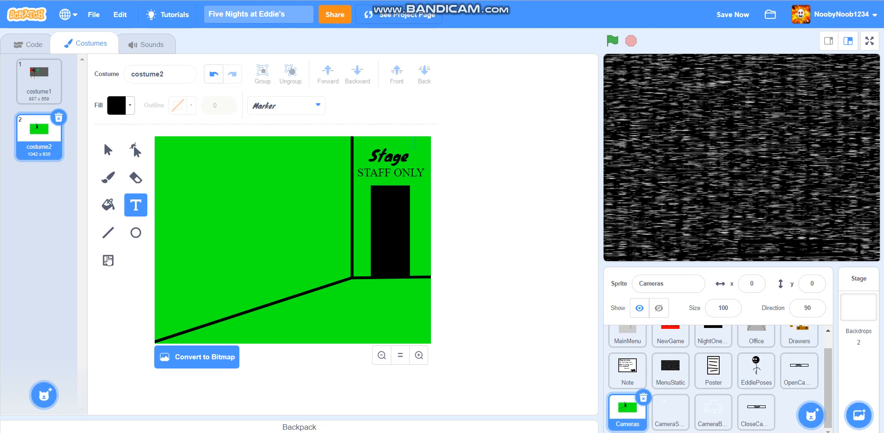
Draw a blue square with a black width-10 outline on the left wall and tilt it.
{"action": "left_click", "coordinate": [177, 105]}
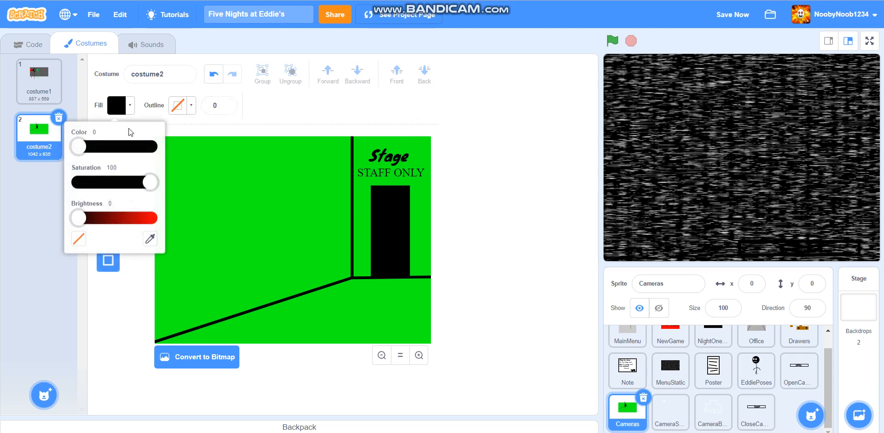
{"action": "left_click_drag", "start_coordinate": [77, 218], "coordinate": [150, 217]}
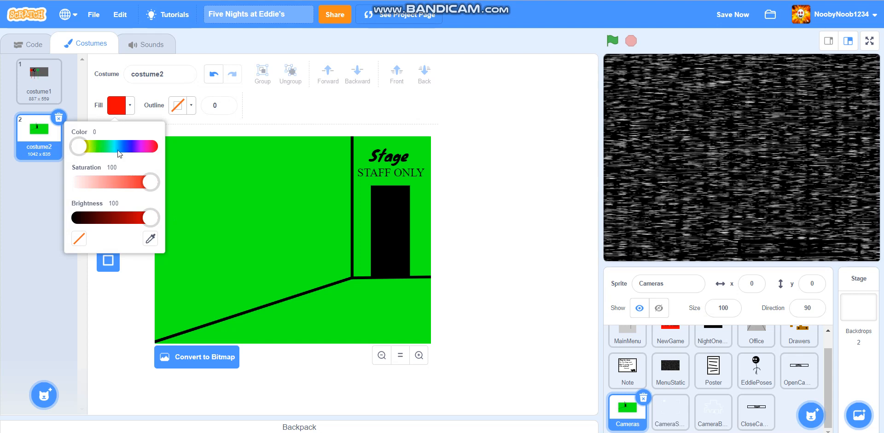
{"action": "left_click_drag", "start_coordinate": [79, 147], "coordinate": [171, 146]}
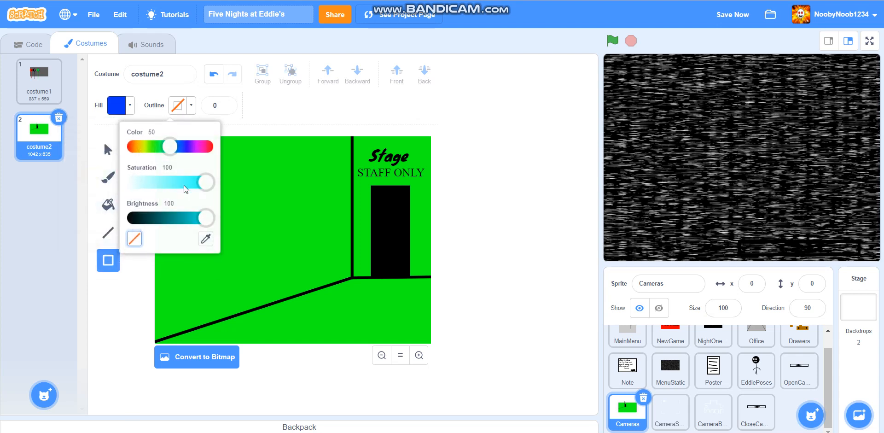
{"action": "left_click_drag", "start_coordinate": [203, 217], "coordinate": [150, 217]}
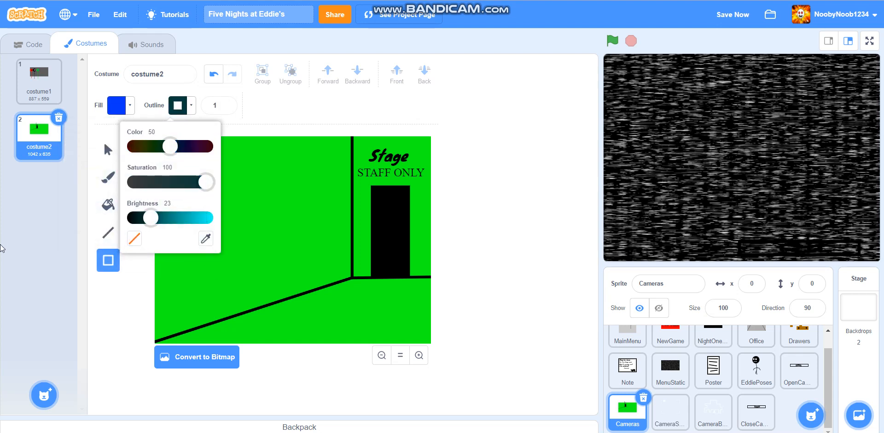
{"action": "left_click", "coordinate": [220, 105]}
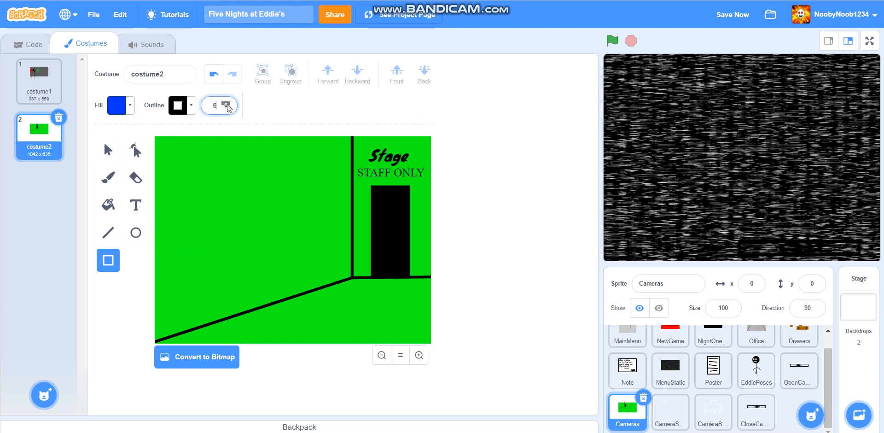
{"action": "left_click_drag", "start_coordinate": [215, 182], "coordinate": [256, 201]}
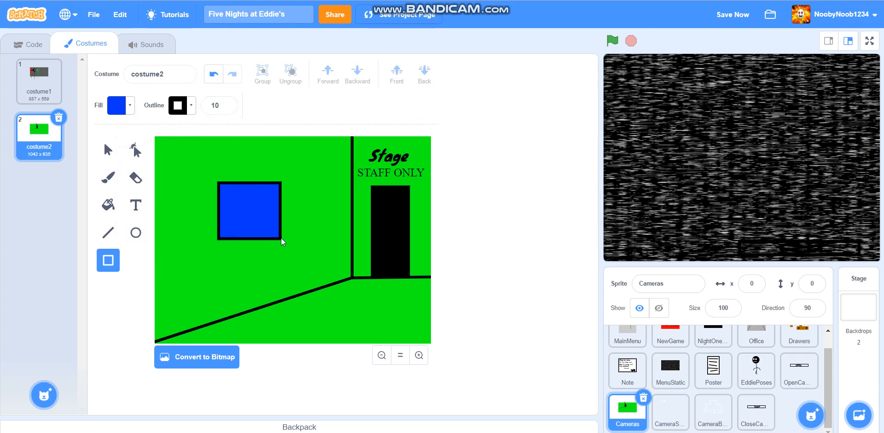
{"action": "left_click", "coordinate": [250, 211]}
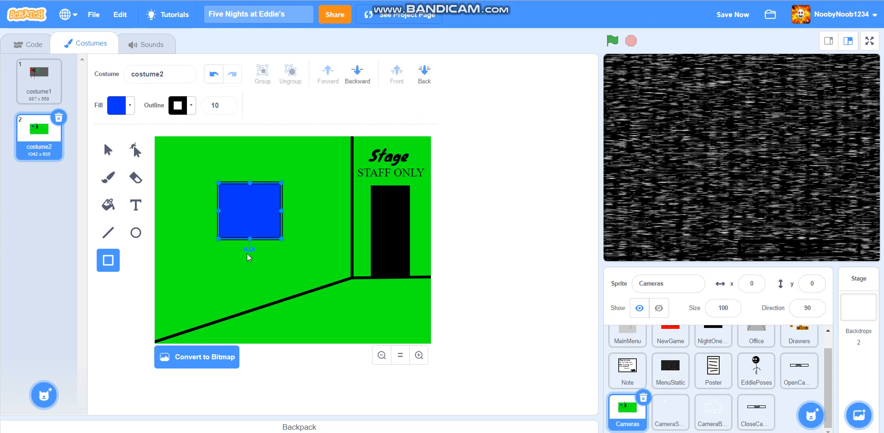
{"action": "left_click_drag", "start_coordinate": [249, 249], "coordinate": [268, 250]}
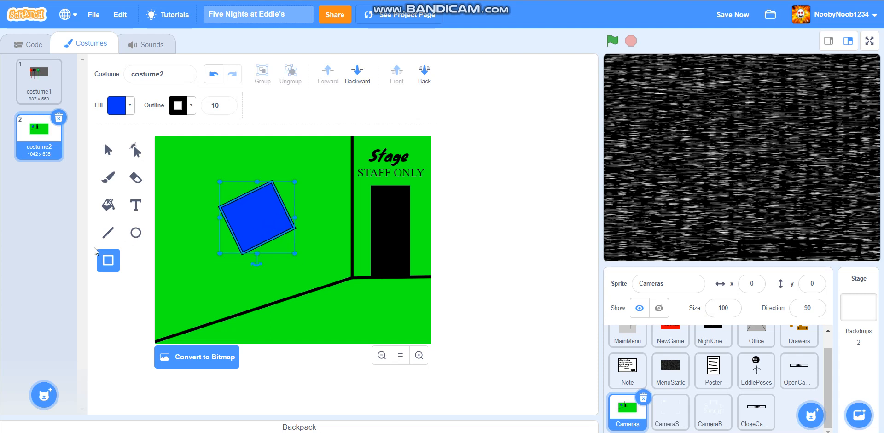
Hang the blue square from a short line topped with a small black pin.
{"action": "left_click", "coordinate": [107, 232]}
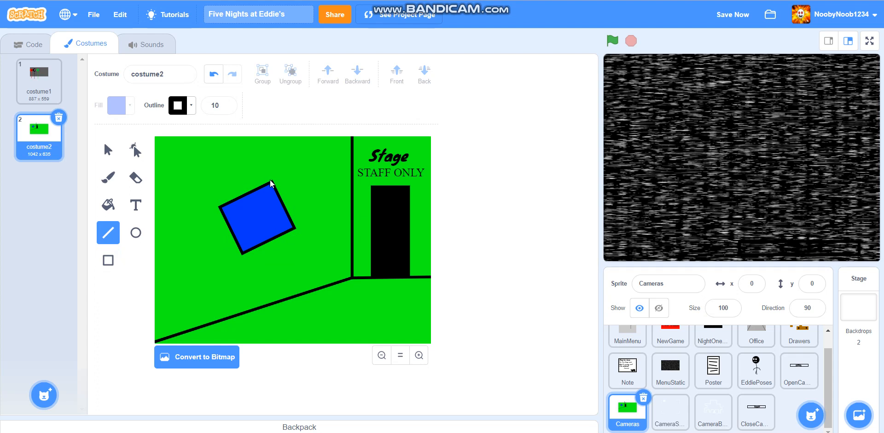
{"action": "left_click_drag", "start_coordinate": [272, 187], "coordinate": [248, 167]}
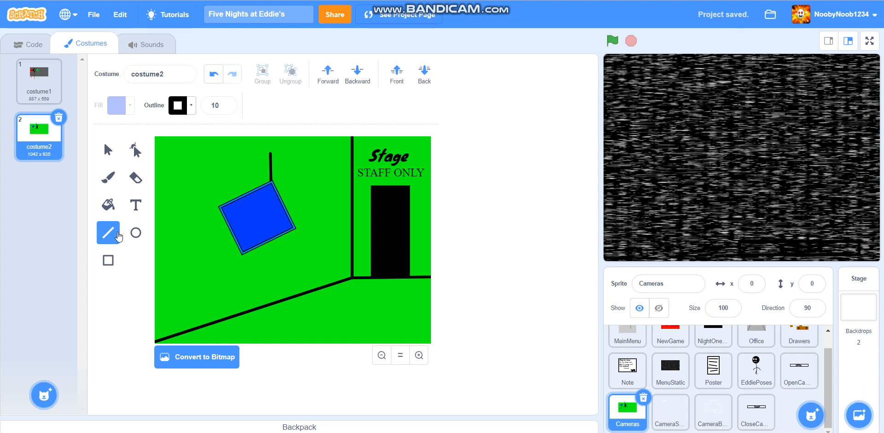
{"action": "left_click", "coordinate": [135, 232]}
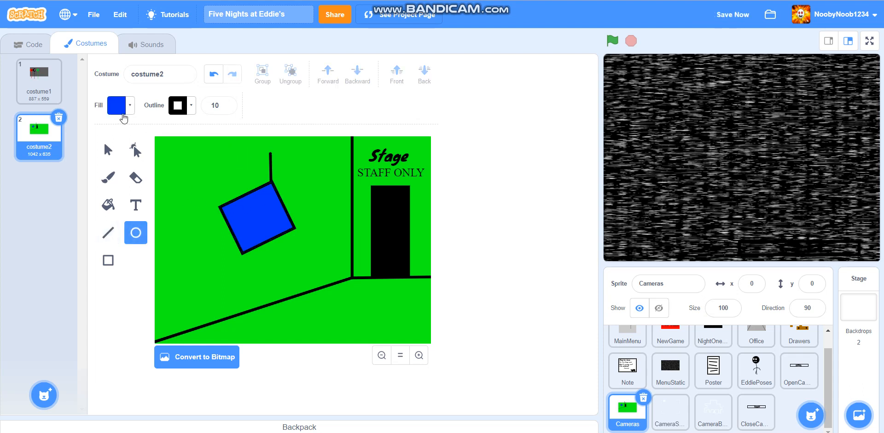
{"action": "left_click", "coordinate": [117, 105]}
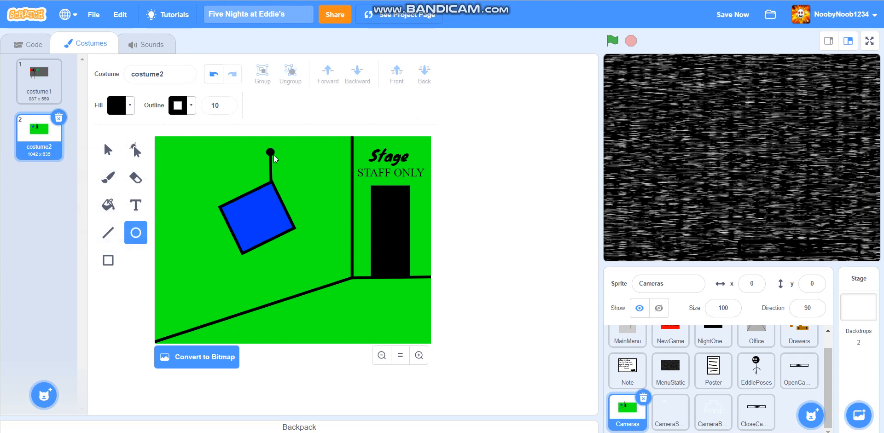
Letter 'COME AND' on the blue sign, mistyping the next word as 'PALY'.
{"action": "left_click", "coordinate": [136, 204]}
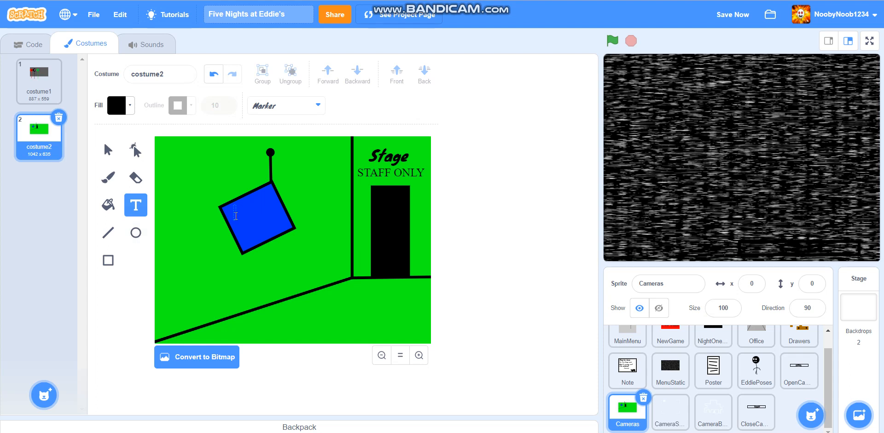
{"action": "type", "text": "COME AND"}
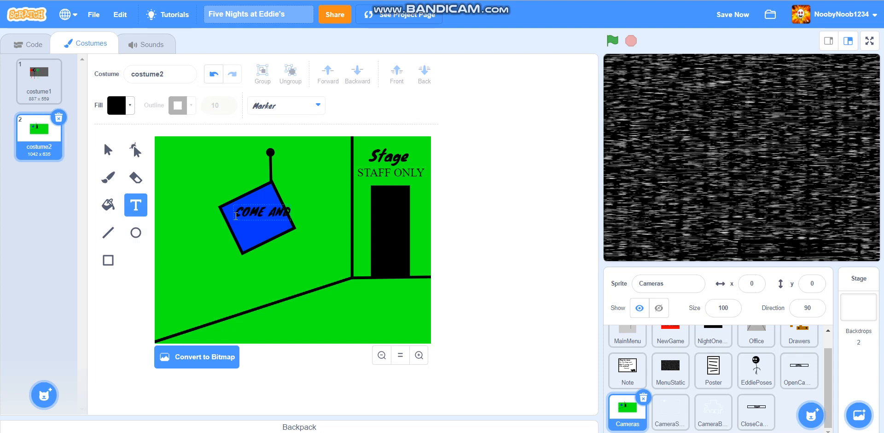
{"action": "type", "text": "PALY"}
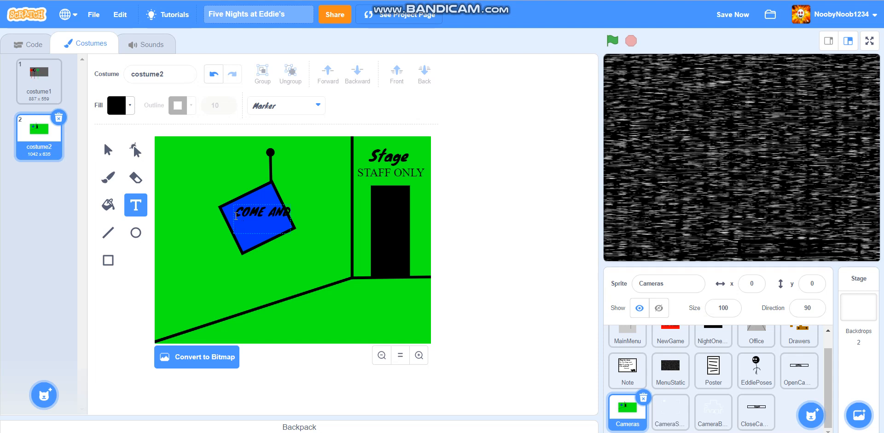
Type 'PLAY' so the sign reads COME AND PLAY.
{"action": "type", "text": "PLAY"}
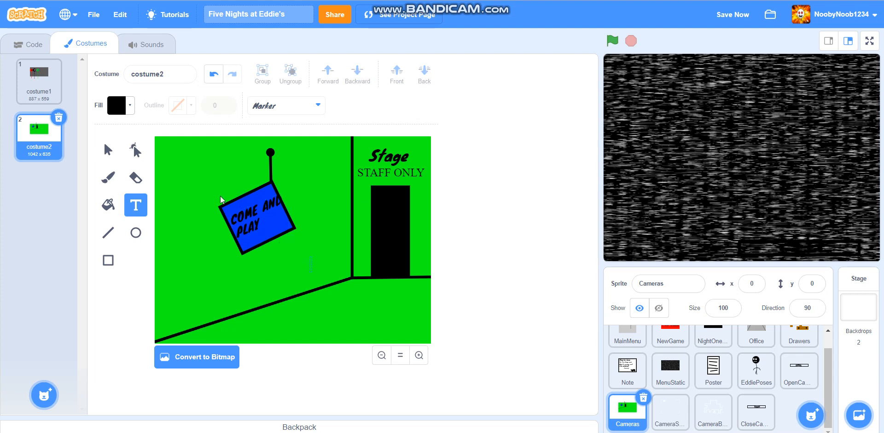
{"action": "mouse_move", "coordinate": [167, 225]}
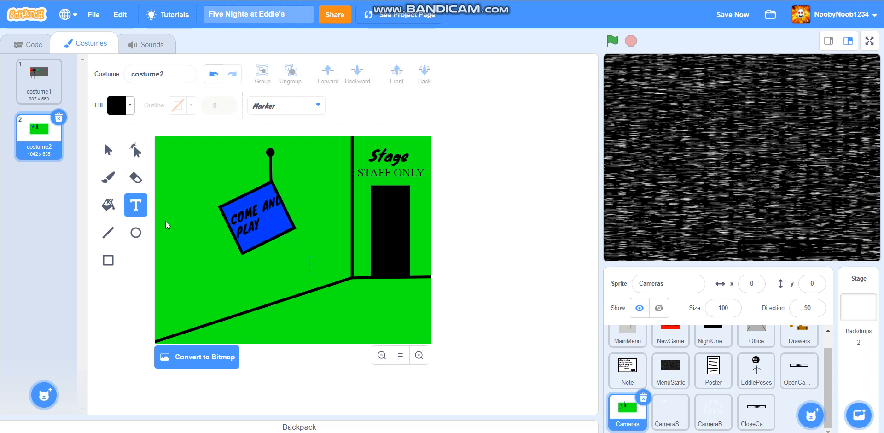
{"action": "mouse_move", "coordinate": [694, 163]}
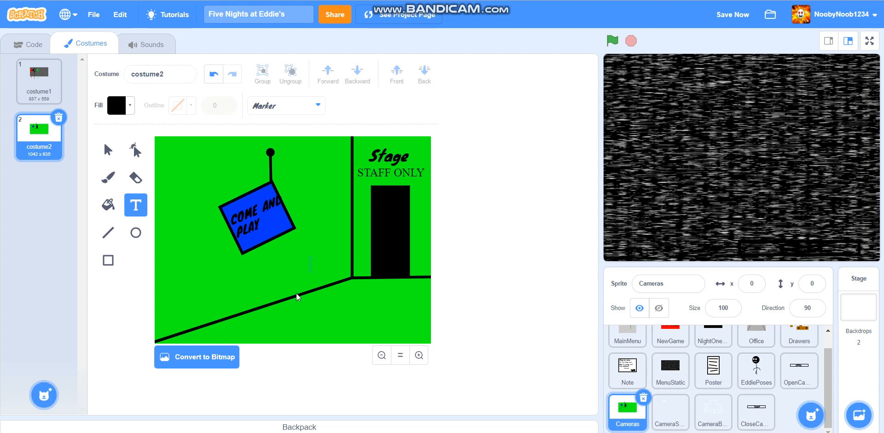
{"action": "mouse_move", "coordinate": [675, 125]}
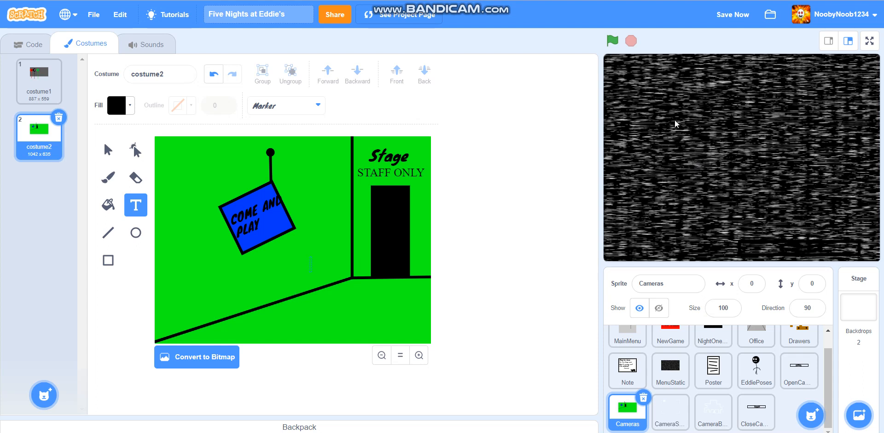
{"action": "mouse_move", "coordinate": [732, 14]}
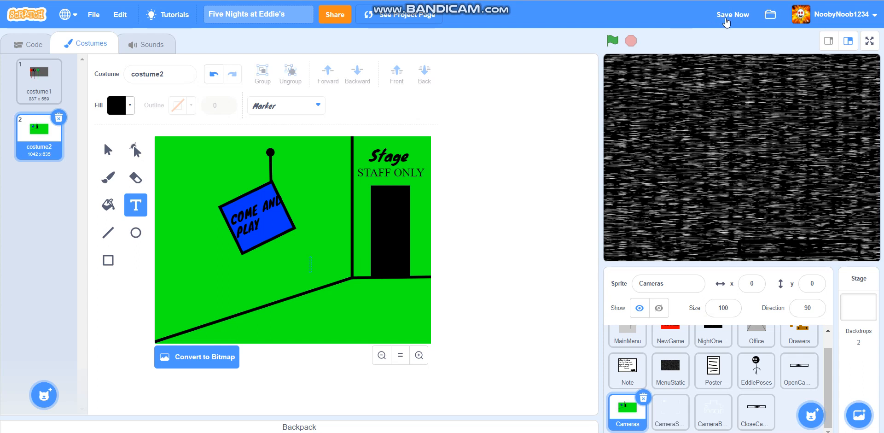
{"action": "mouse_move", "coordinate": [727, 21]}
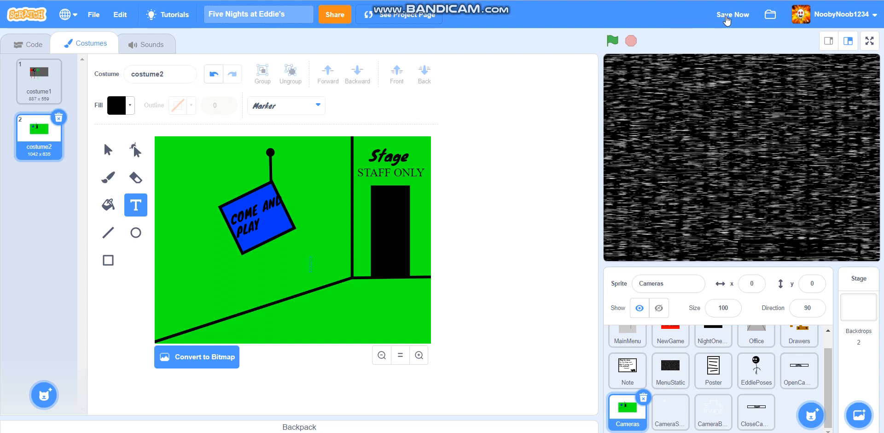
Save the project, glance at EddiePoses, and duplicate the hallway costume.
{"action": "left_click", "coordinate": [733, 14]}
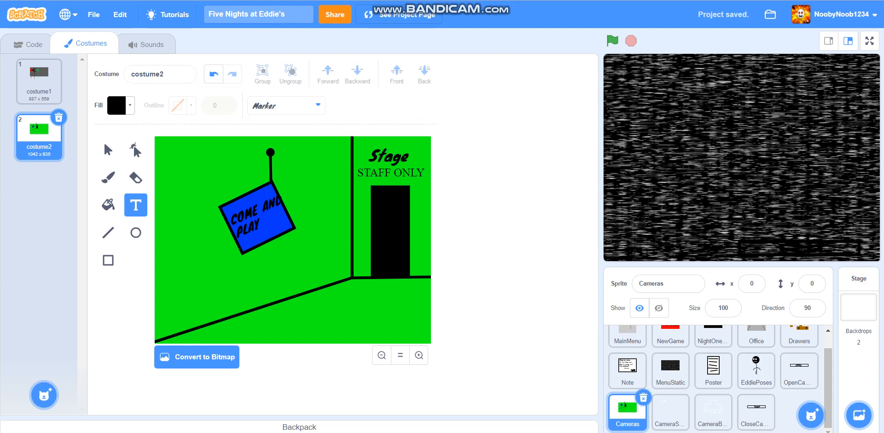
{"action": "left_click", "coordinate": [755, 370]}
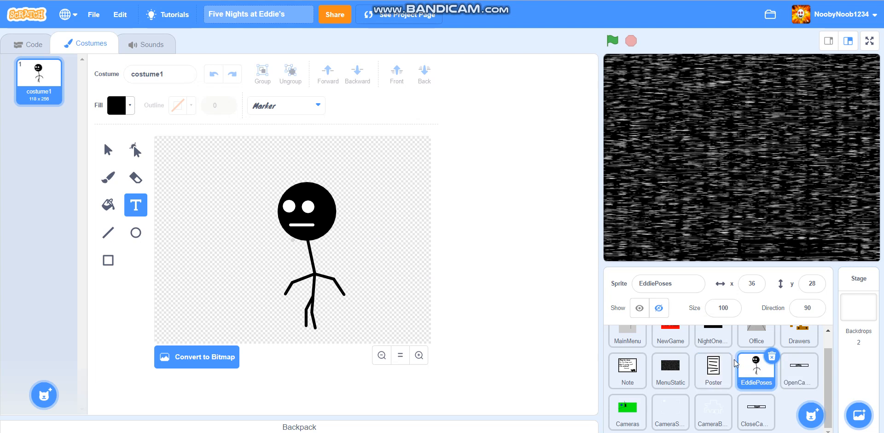
{"action": "left_click", "coordinate": [627, 412]}
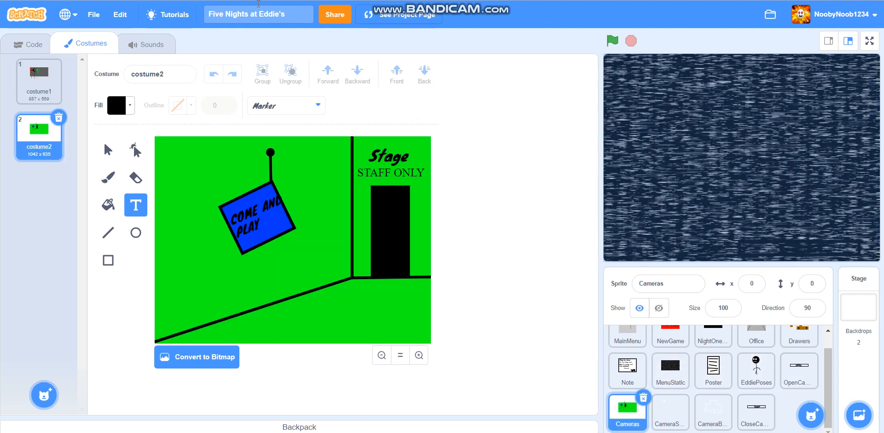
{"action": "right_click", "coordinate": [39, 130]}
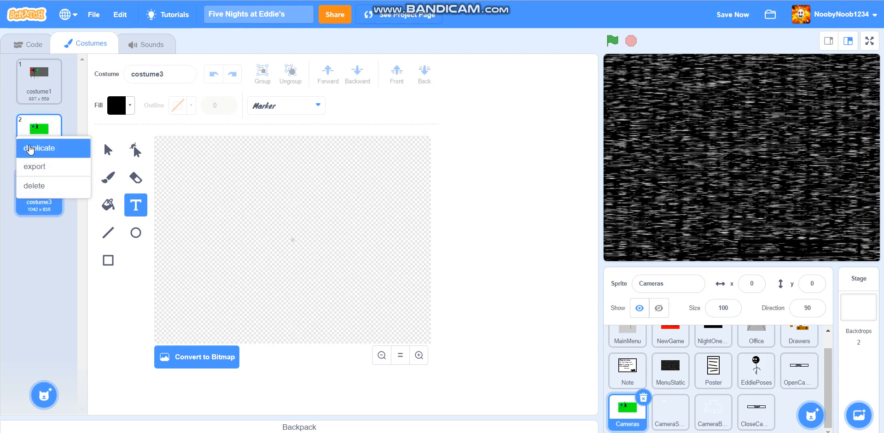
{"action": "left_click", "coordinate": [40, 147]}
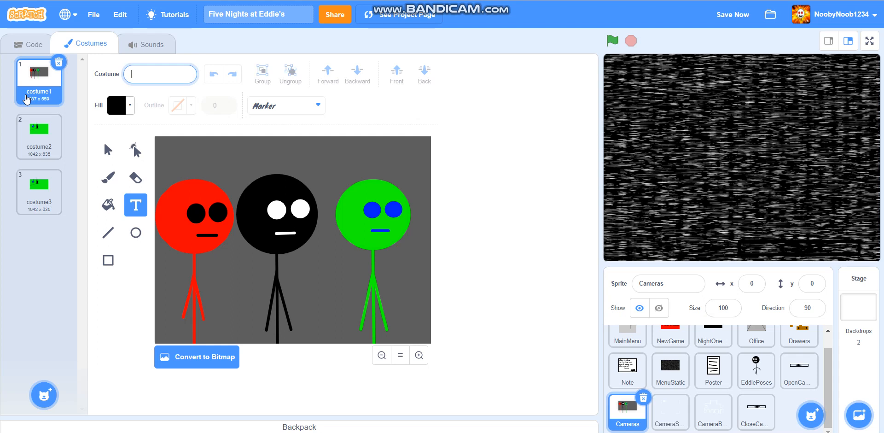
Name the costumes Room1, Hallway1 and Hallway2.
{"action": "type", "text": "Room1"}
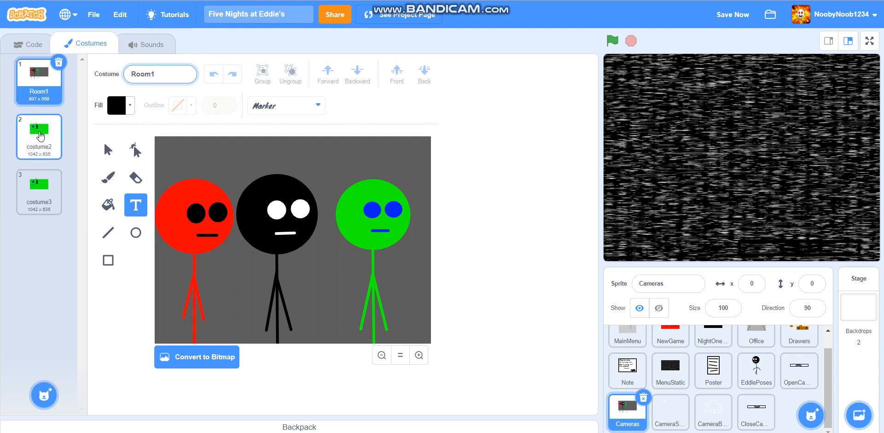
{"action": "left_click", "coordinate": [38, 135]}
{"action": "type", "text": "Hallway1"}
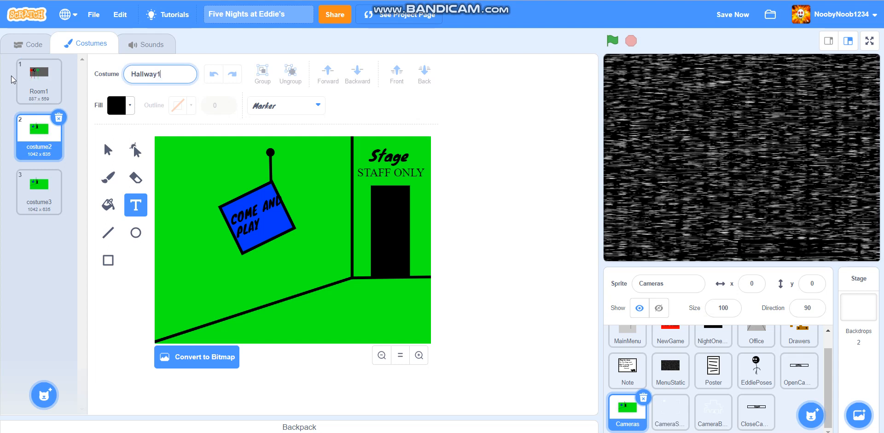
{"action": "left_click", "coordinate": [38, 189]}
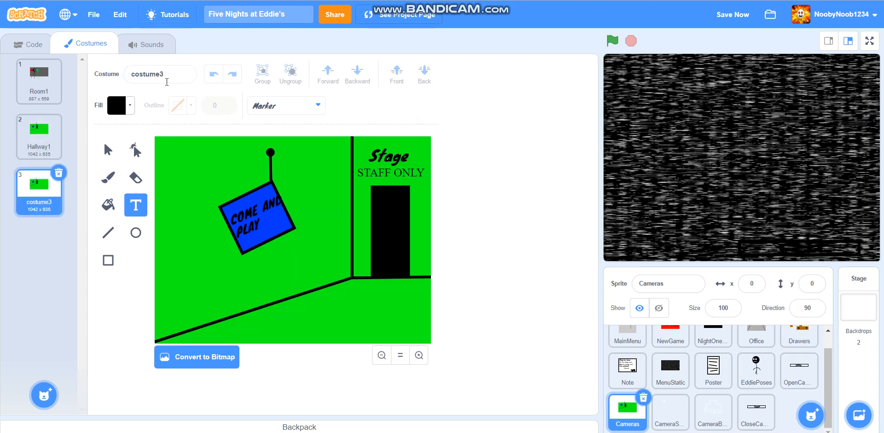
{"action": "left_click", "coordinate": [159, 73]}
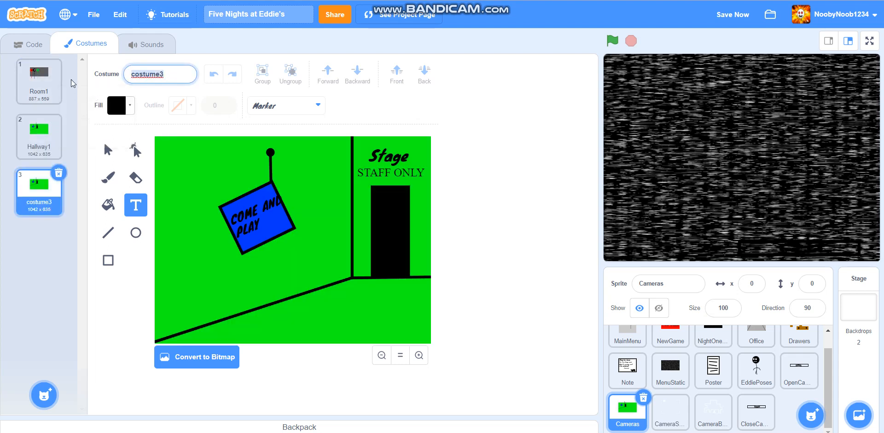
{"action": "type", "text": "Hallway2"}
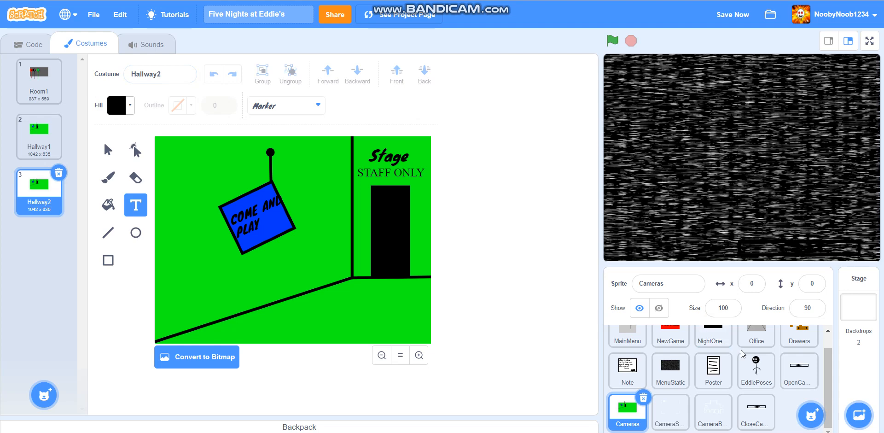
Paste Eddie's stick figure from EddiePoses into Hallway2 beside the COME AND PLAY sign.
{"action": "left_click", "coordinate": [755, 371]}
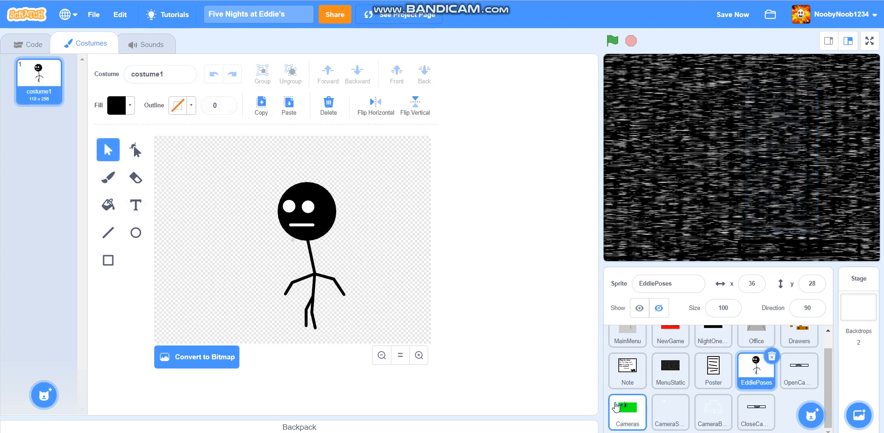
{"action": "left_click", "coordinate": [627, 412]}
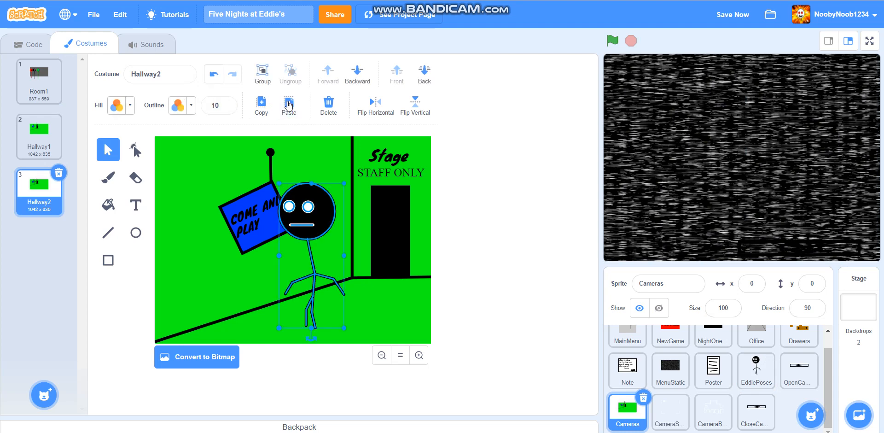
{"action": "mouse_move", "coordinate": [378, 108]}
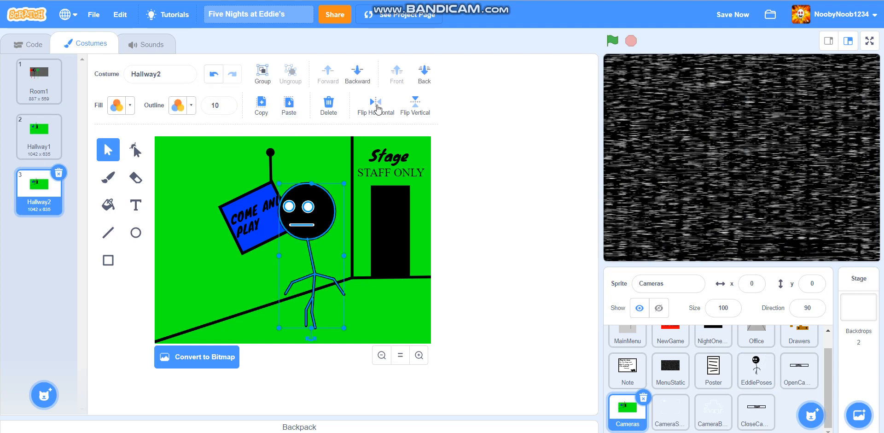
{"action": "left_click", "coordinate": [39, 135]}
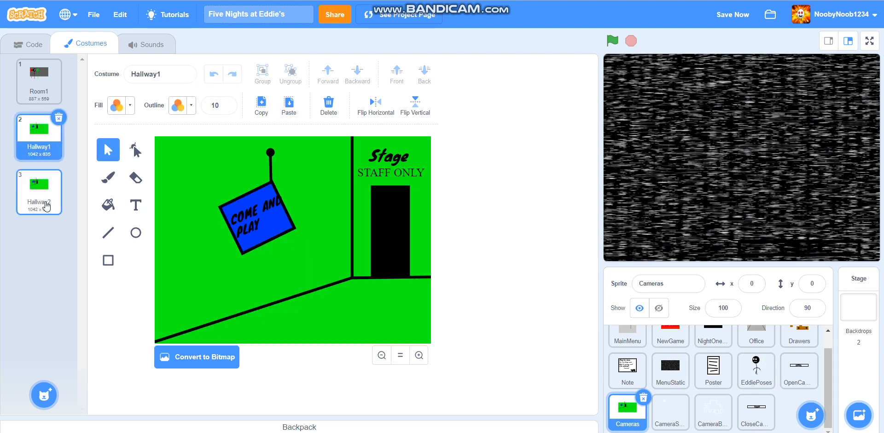
{"action": "left_click", "coordinate": [39, 190]}
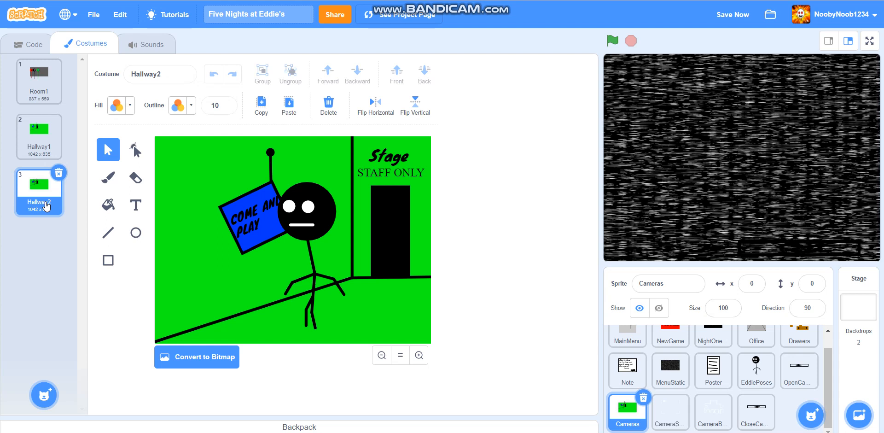
{"action": "mouse_move", "coordinate": [236, 202]}
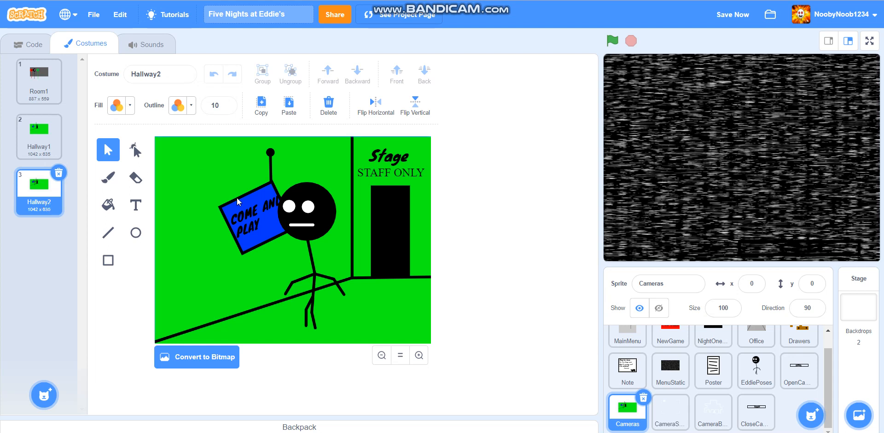
{"action": "left_click", "coordinate": [260, 220]}
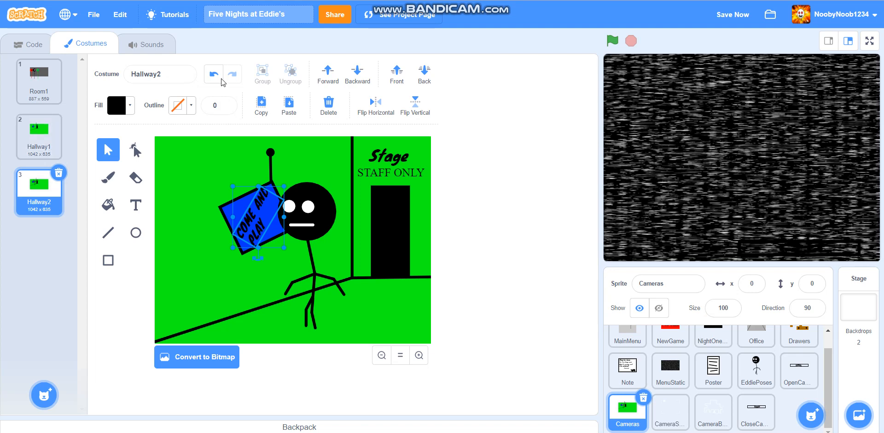
Duplicate Hallway1 as a new Hallway3 costume showing the empty hallway.
{"action": "left_click", "coordinate": [39, 134]}
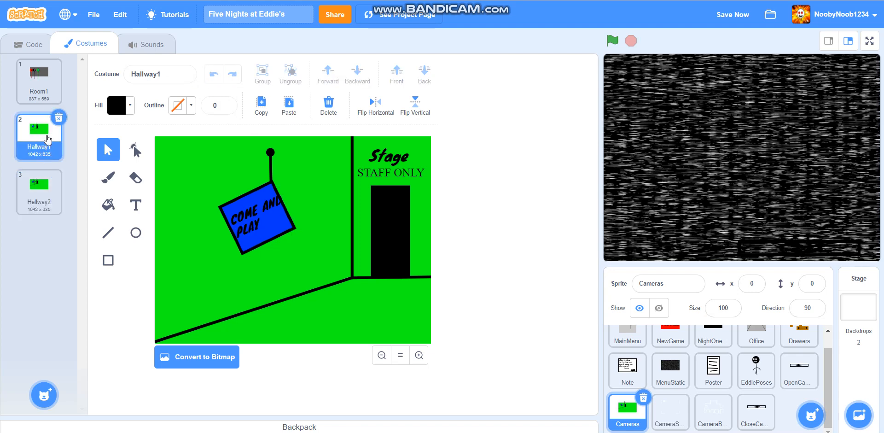
{"action": "left_click", "coordinate": [39, 188]}
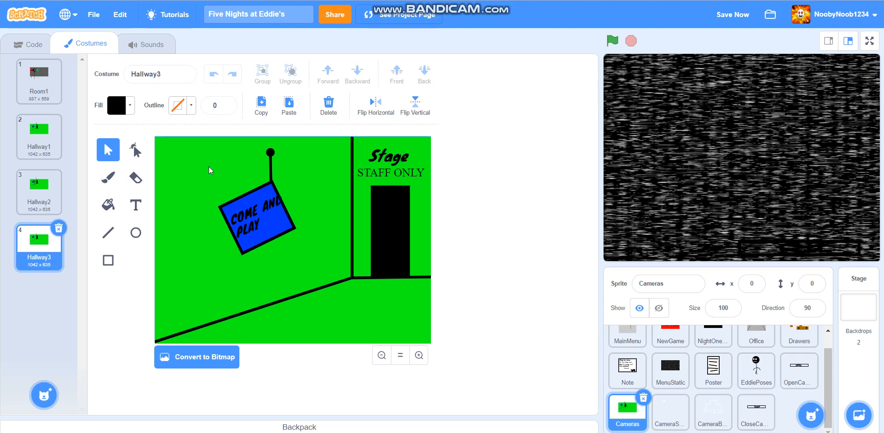
Draw a huge black circle face in Hallway3 with white eye ellipses and red drips.
{"action": "left_click", "coordinate": [178, 105]}
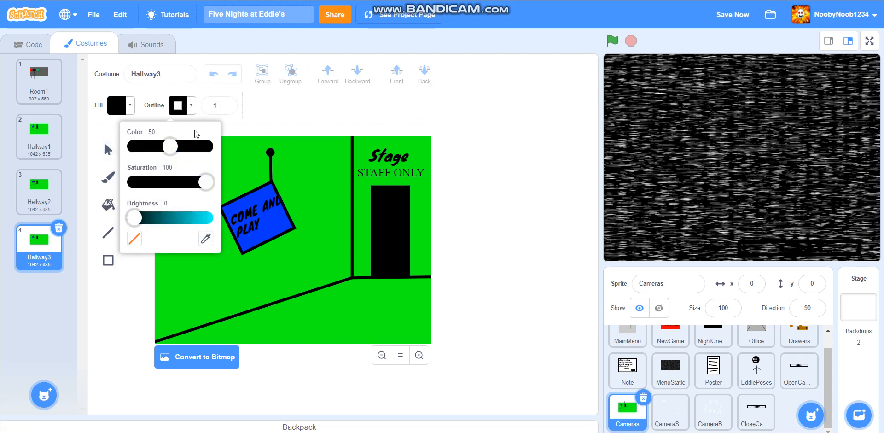
{"action": "left_click", "coordinate": [228, 102]}
{"action": "type", "text": "0"}
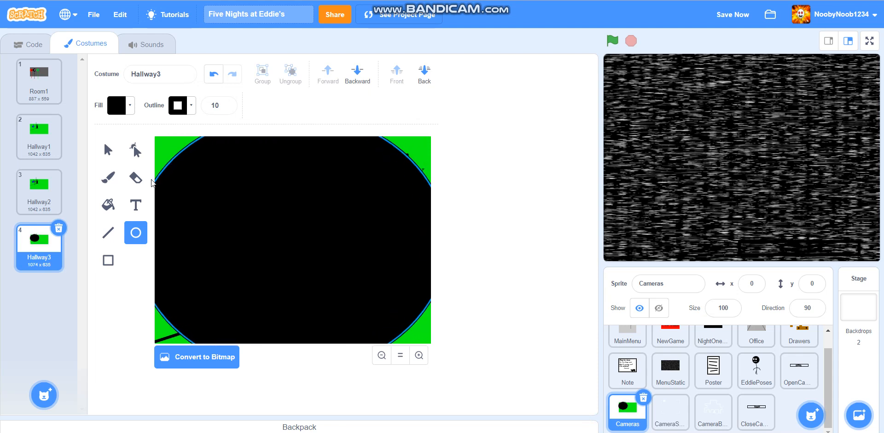
{"action": "left_click", "coordinate": [117, 105]}
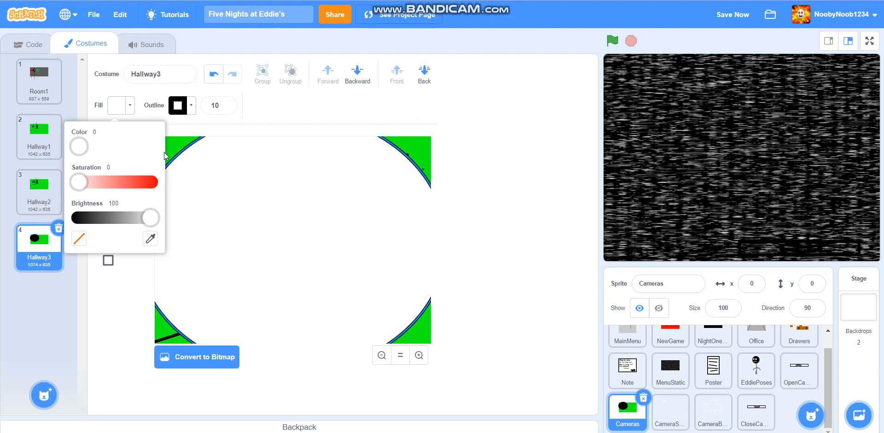
{"action": "left_click_drag", "start_coordinate": [149, 217], "coordinate": [76, 217]}
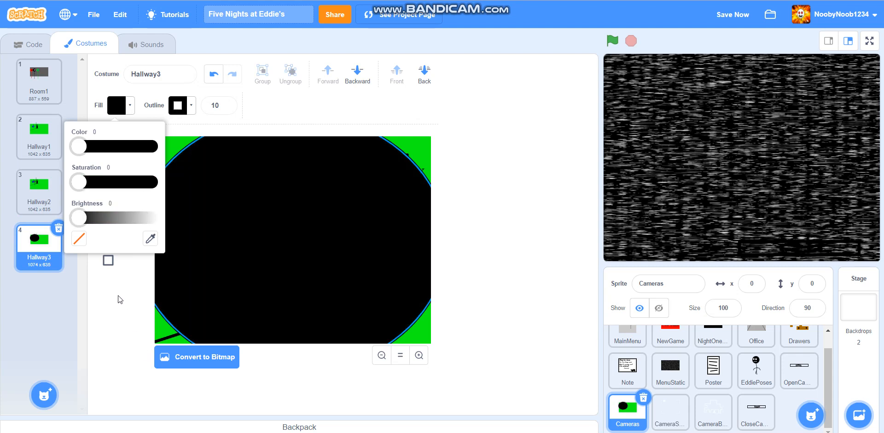
{"action": "left_click", "coordinate": [39, 189]}
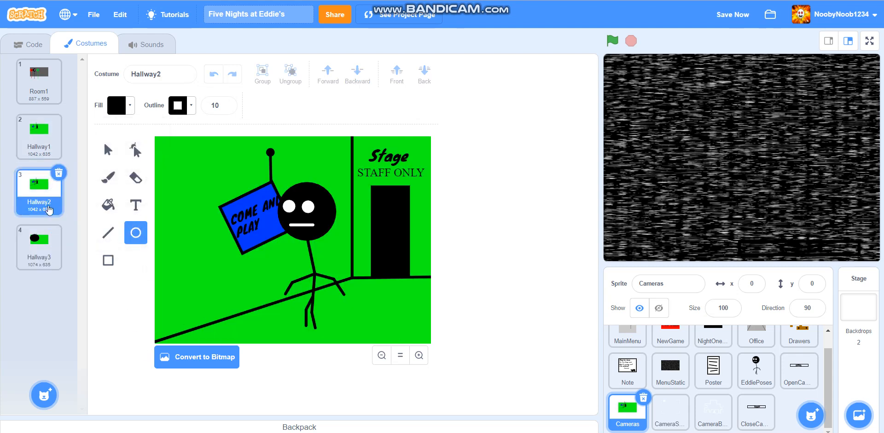
{"action": "left_click", "coordinate": [38, 243]}
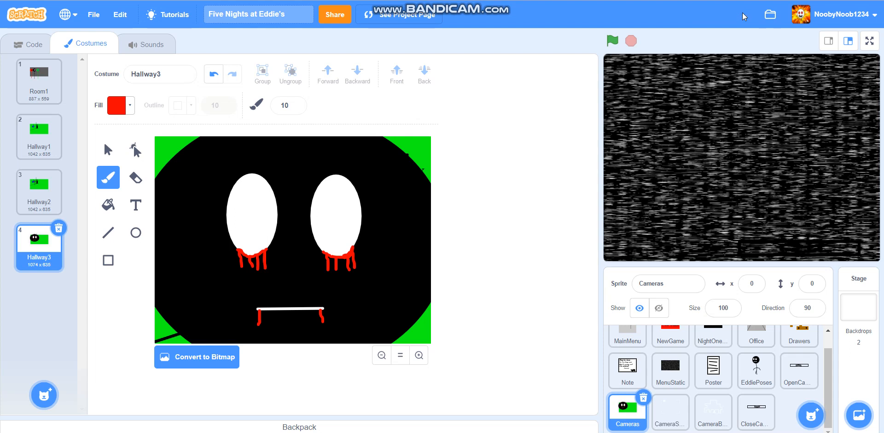
{"action": "mouse_move", "coordinate": [150, 412]}
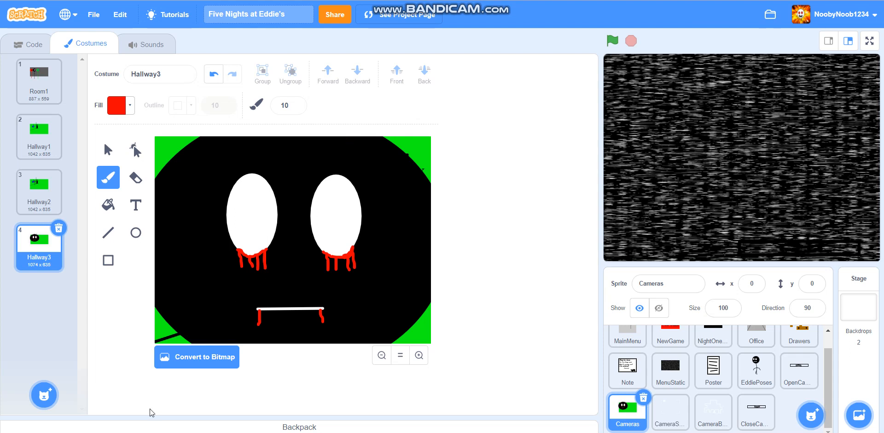
{"action": "left_click", "coordinate": [39, 133]}
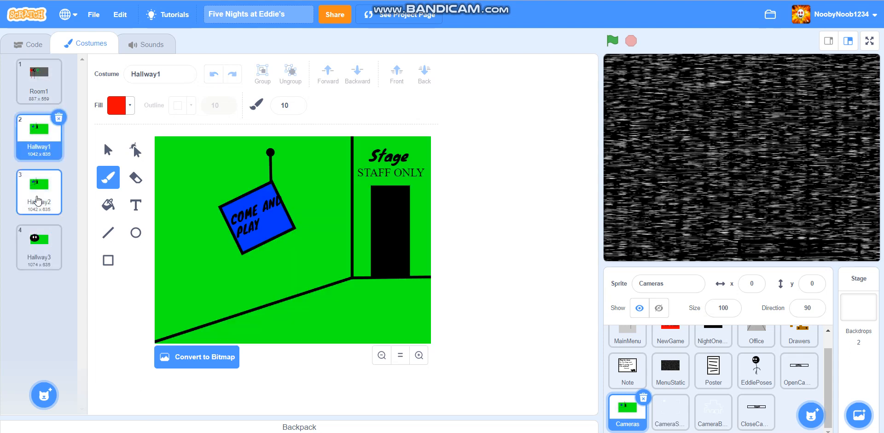
{"action": "left_click", "coordinate": [39, 186]}
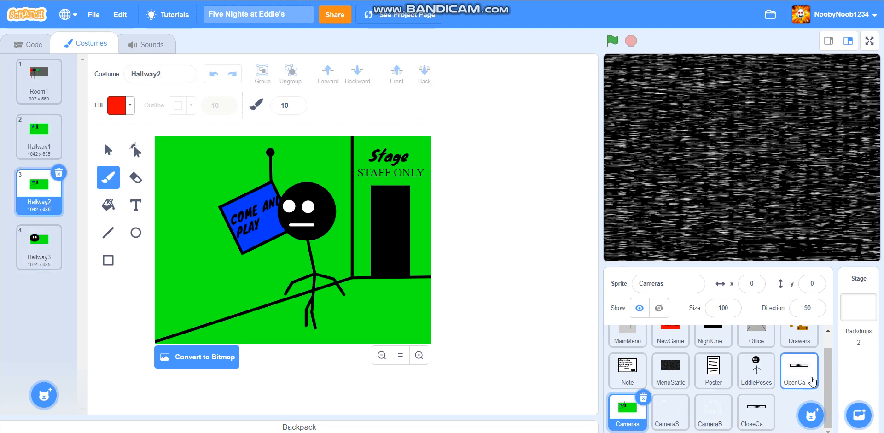
{"action": "left_click", "coordinate": [755, 370]}
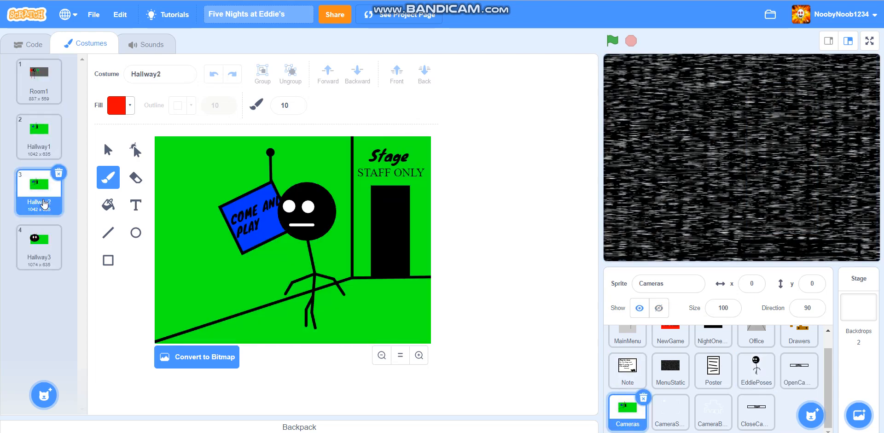
{"action": "left_click", "coordinate": [39, 245]}
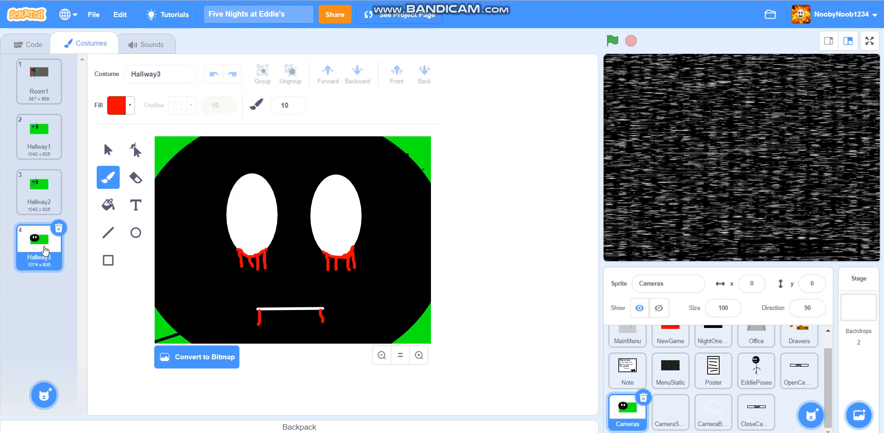
{"action": "left_click", "coordinate": [28, 43]}
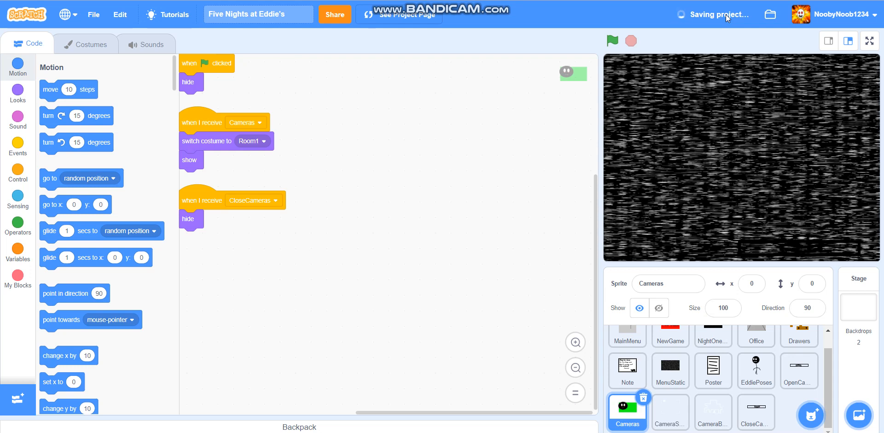
{"action": "mouse_move", "coordinate": [488, 170]}
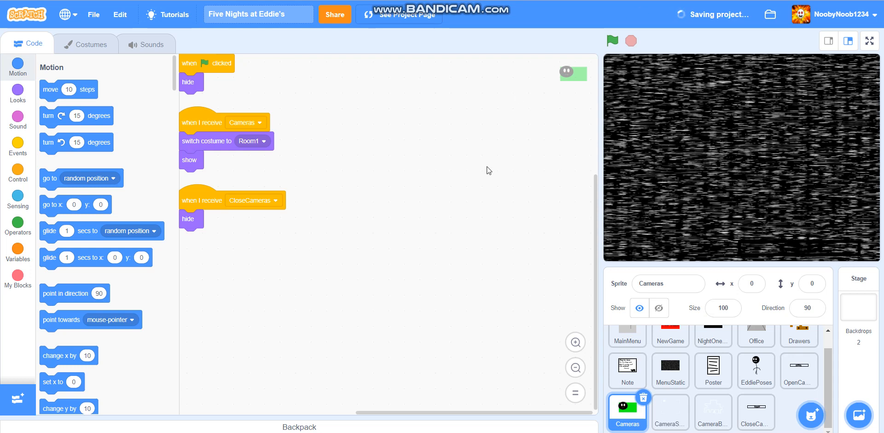
{"action": "mouse_move", "coordinate": [519, 157]}
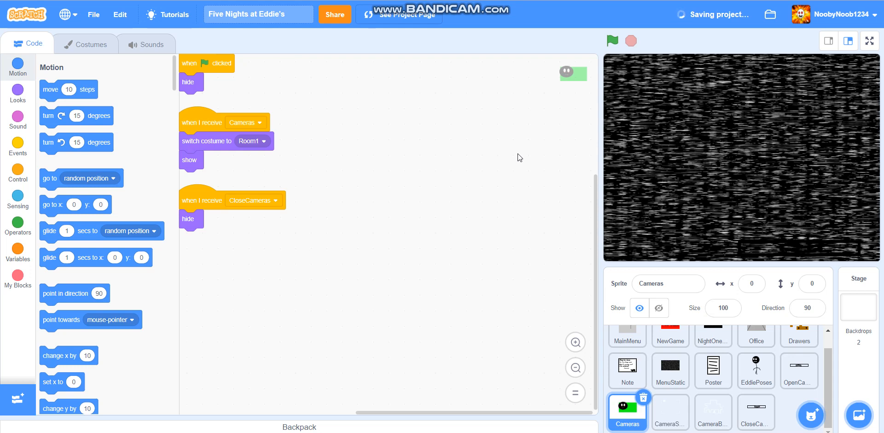
{"action": "mouse_move", "coordinate": [621, 240]}
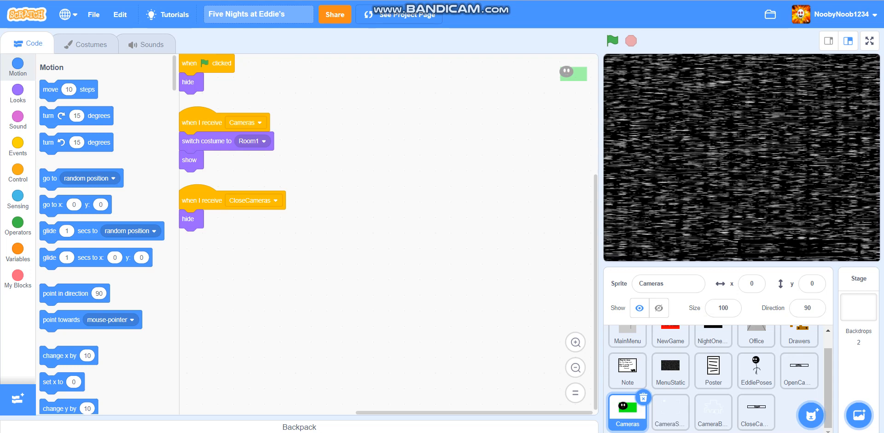
{"action": "mouse_move", "coordinate": [720, 84]}
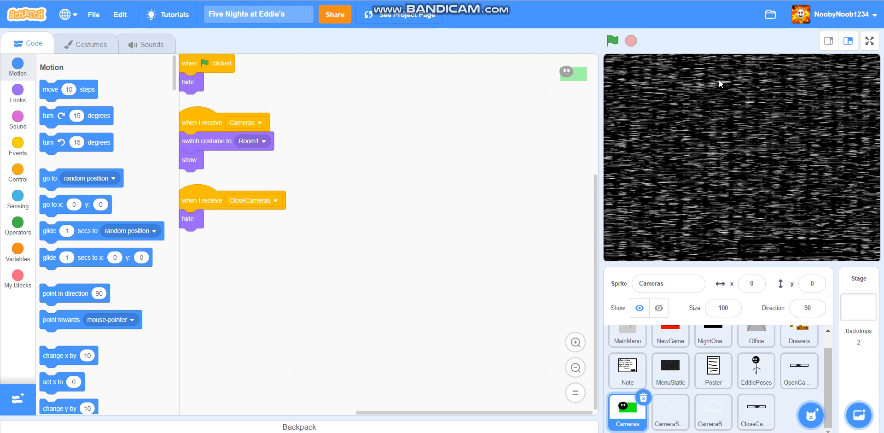